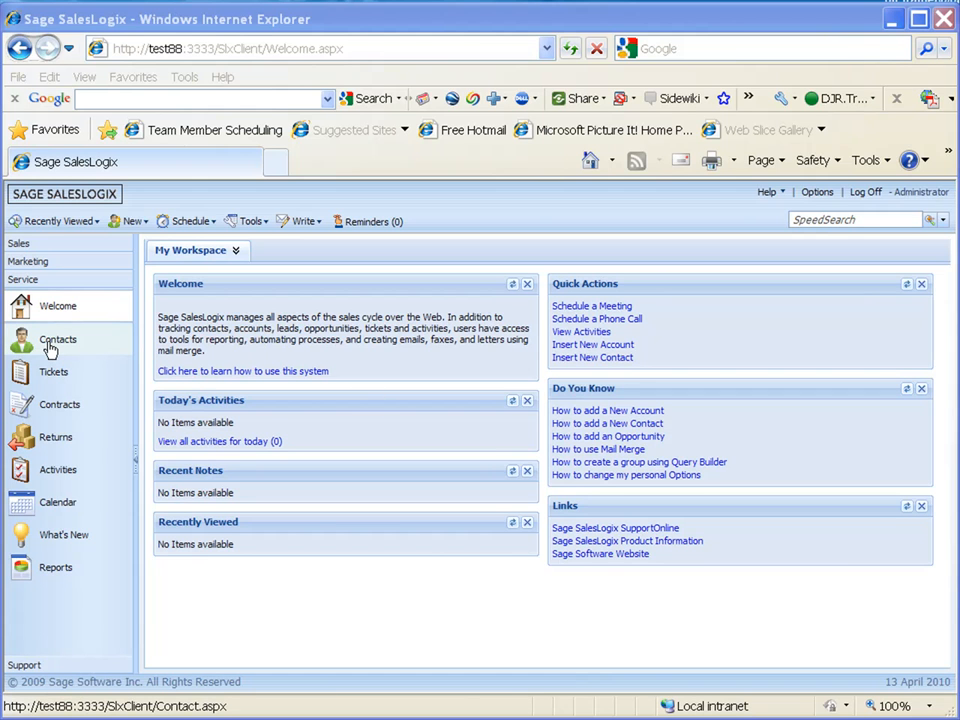
Step: Show the Contacts list (37 contacts) and pick a contact row to inspect
left_click(56, 340)
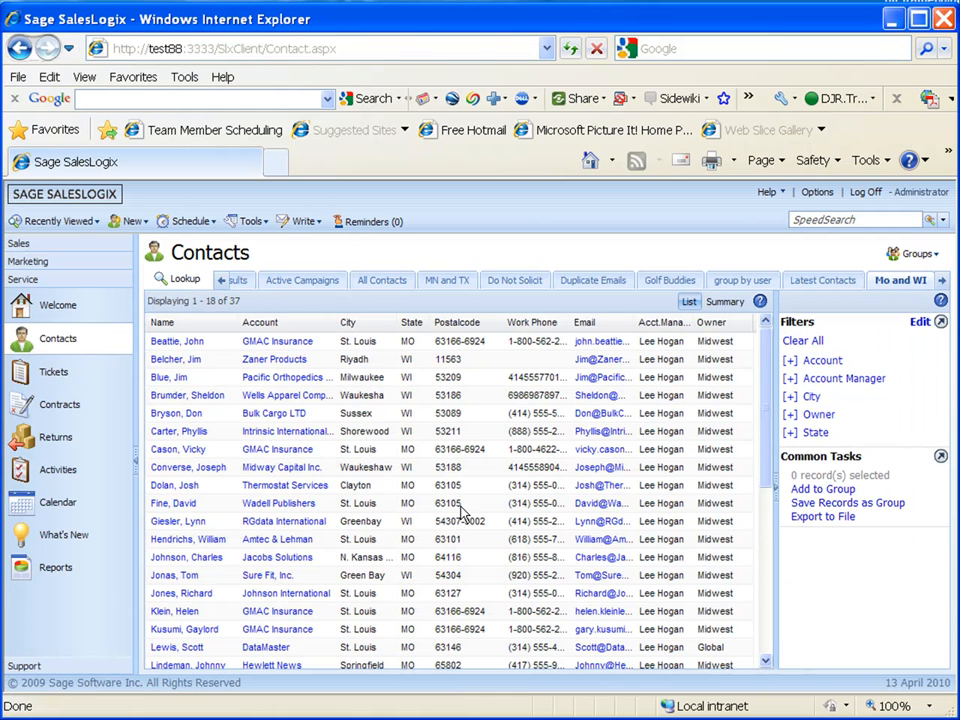
mouse_move(178, 520)
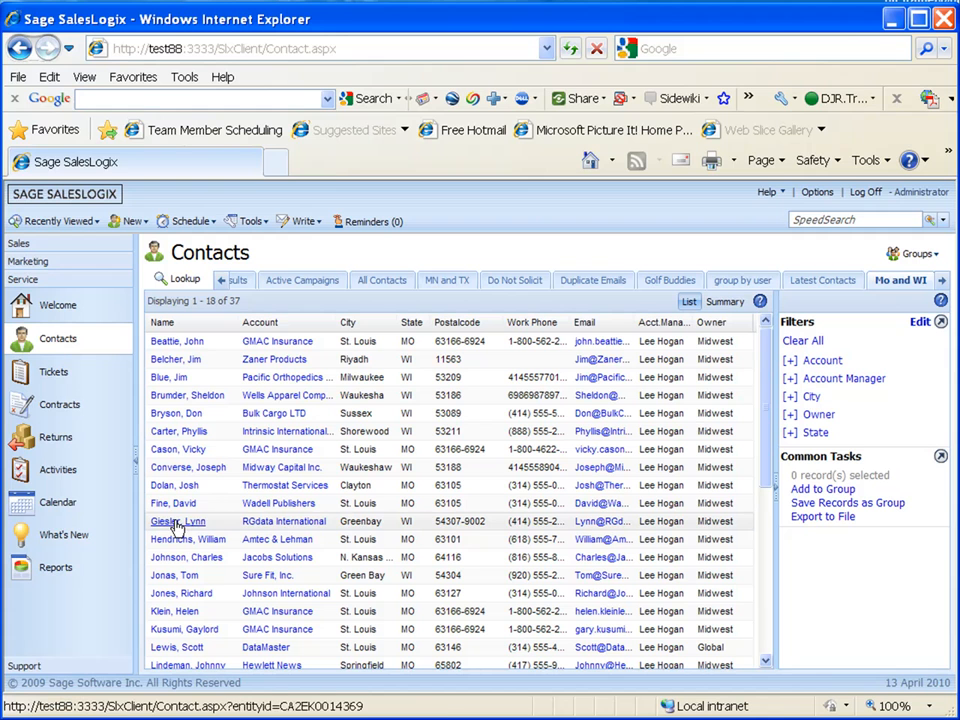
left_click(178, 520)
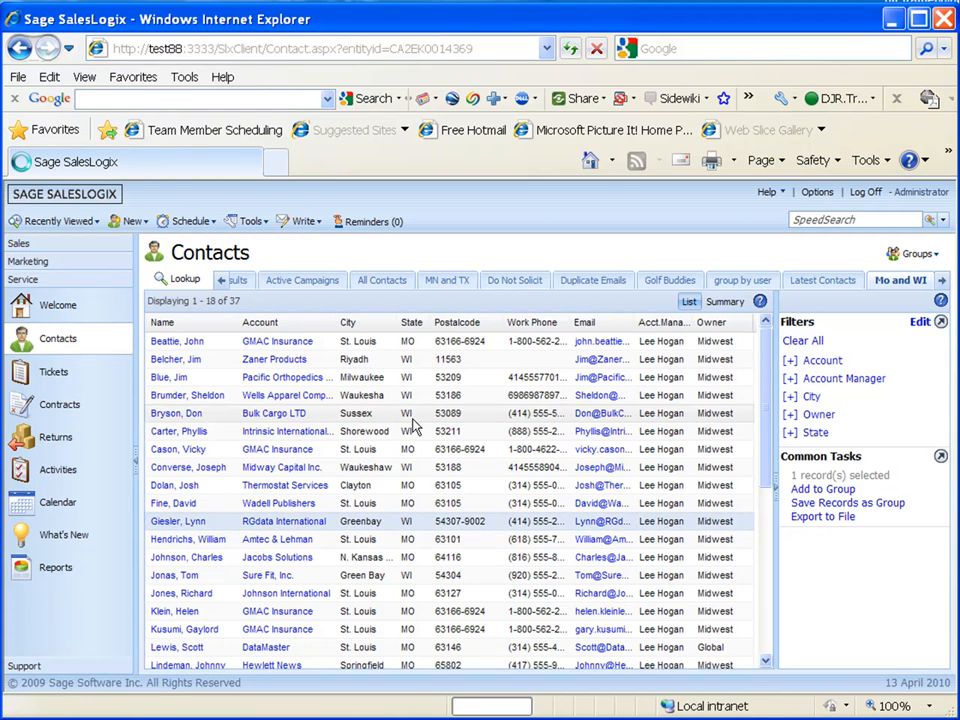
left_click(178, 520)
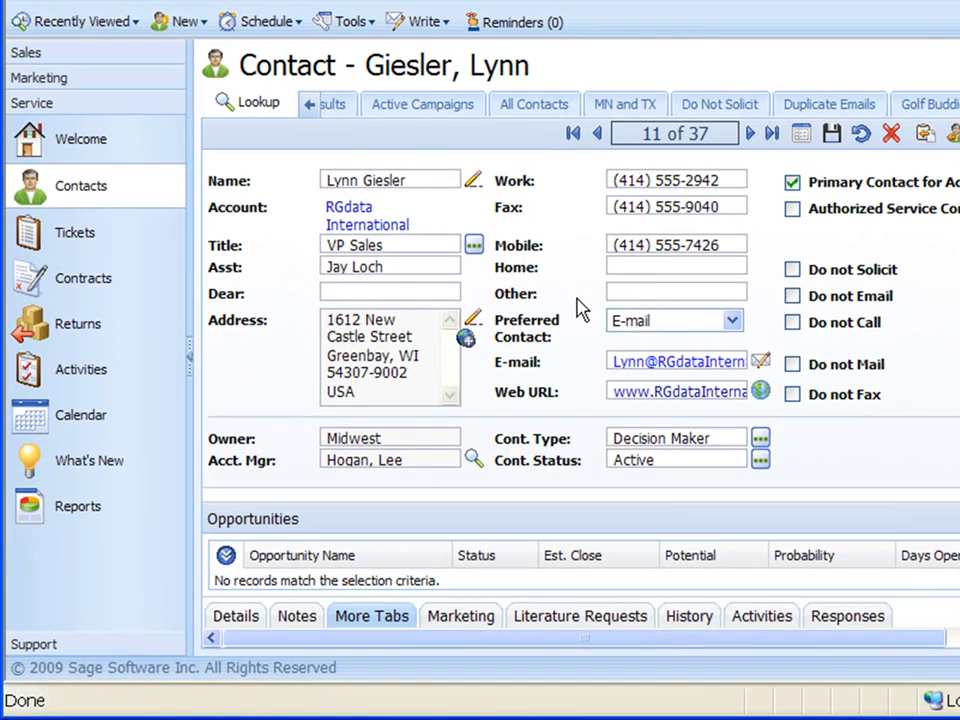
mouse_move(604, 482)
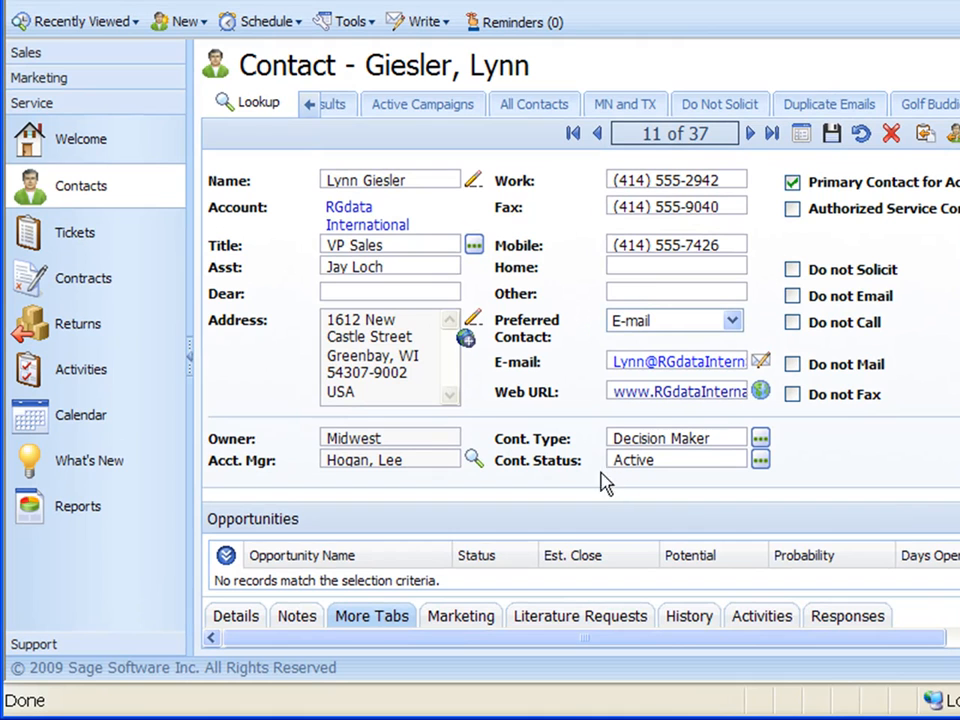
mouse_move(530, 450)
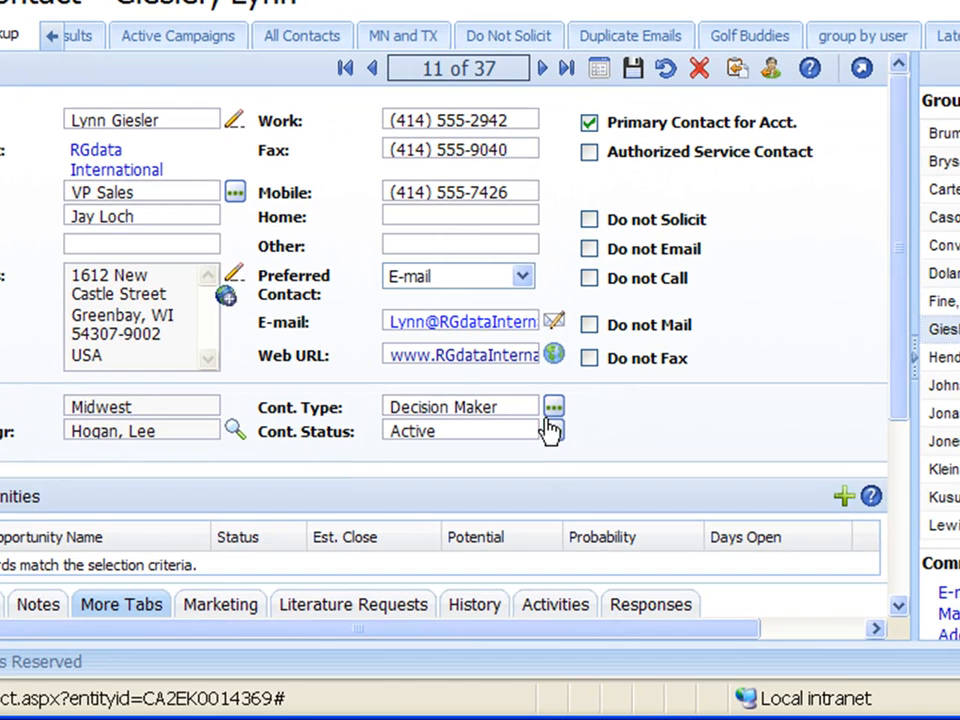
left_click(554, 406)
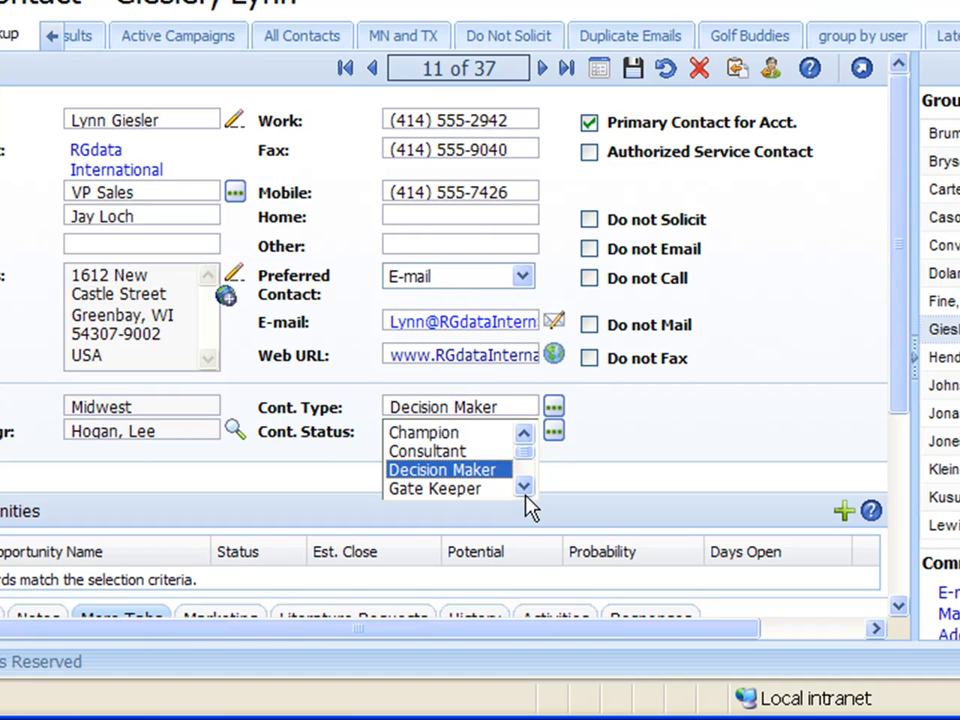
left_click(524, 488)
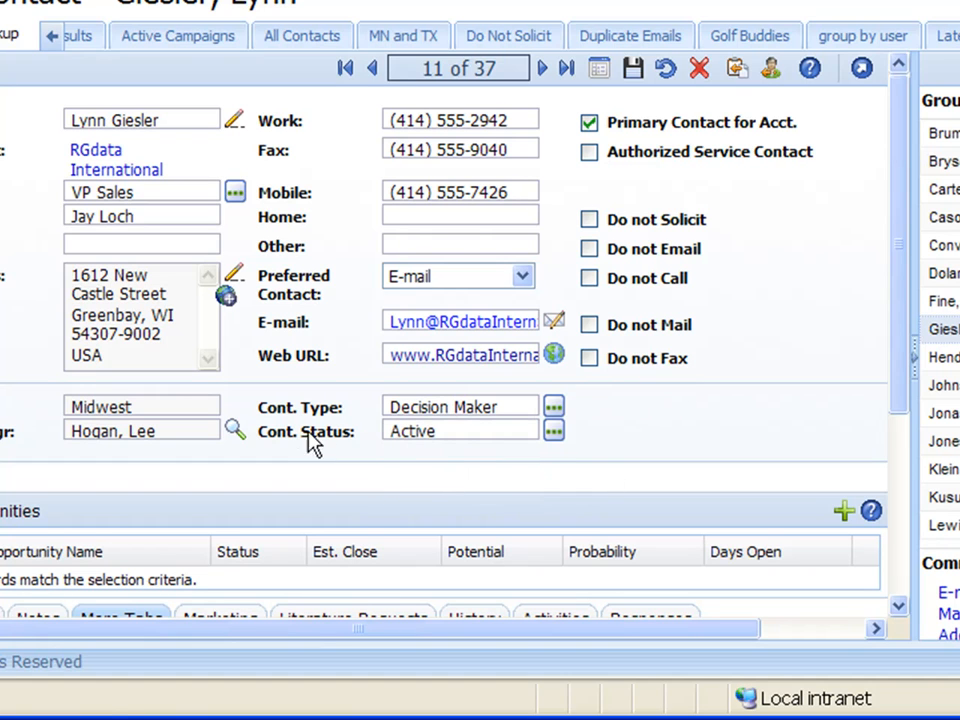
left_click(552, 430)
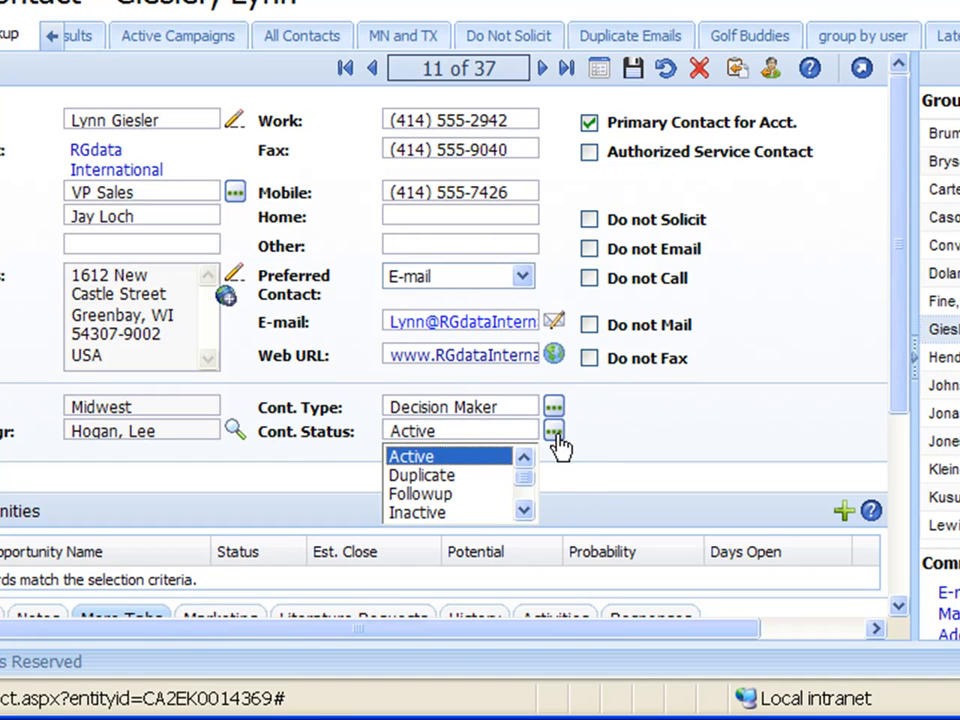
mouse_move(530, 518)
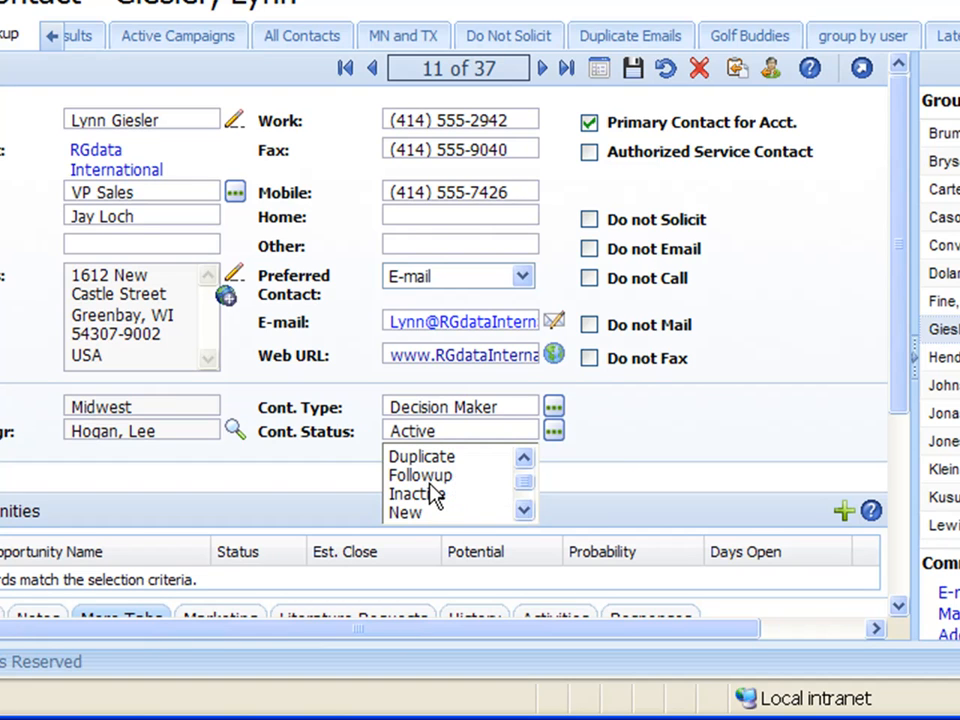
mouse_move(656, 456)
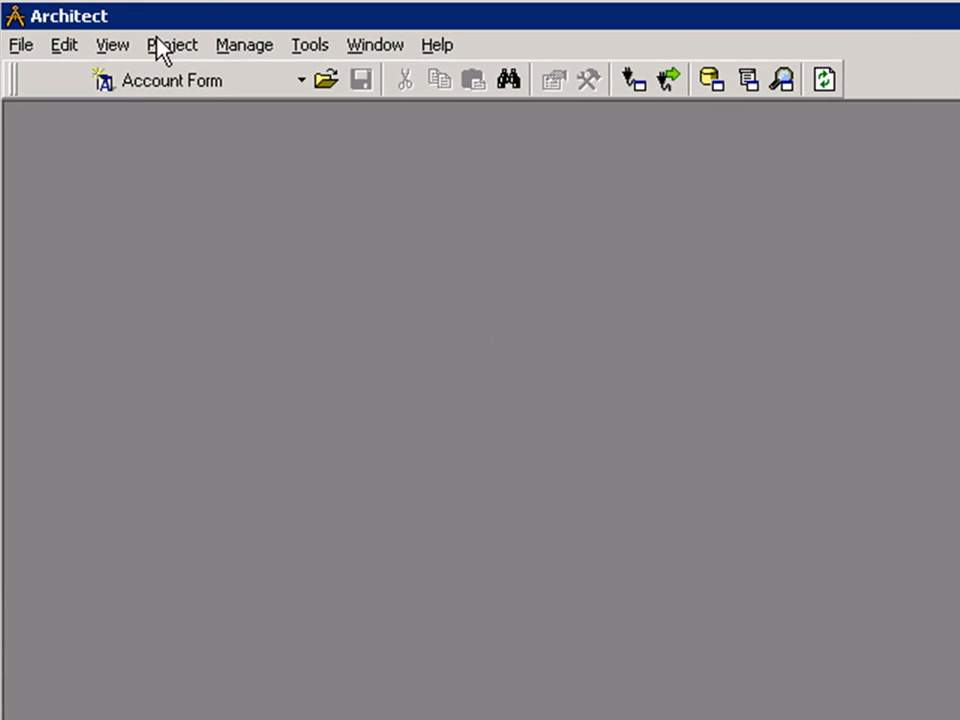
Step: Bring up the Pick List Manager via Manage > Pick Lists
left_click(244, 44)
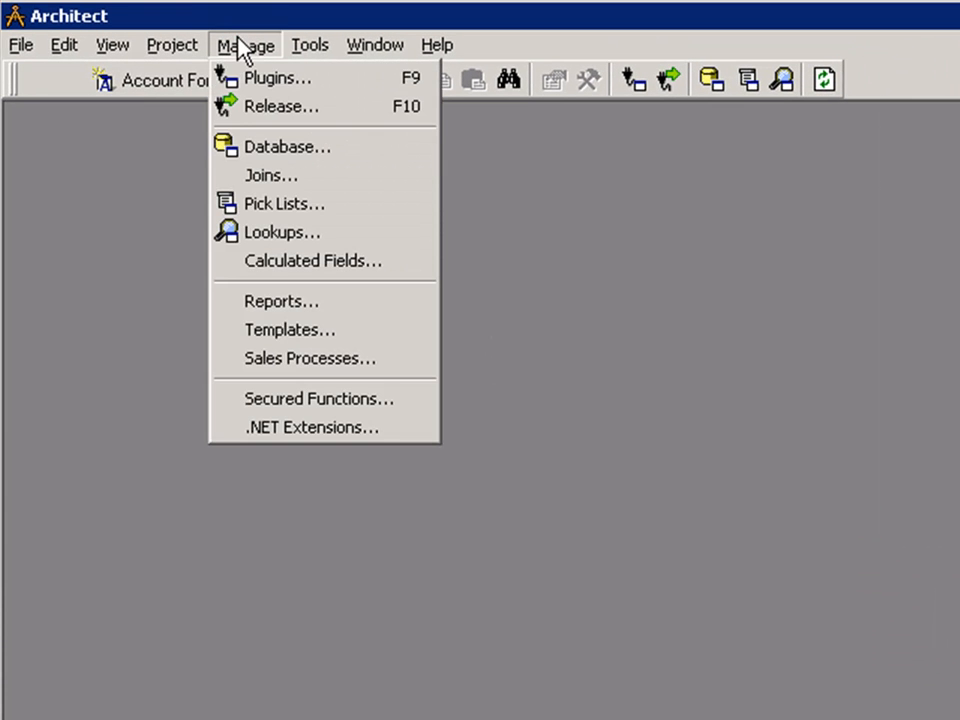
mouse_move(284, 232)
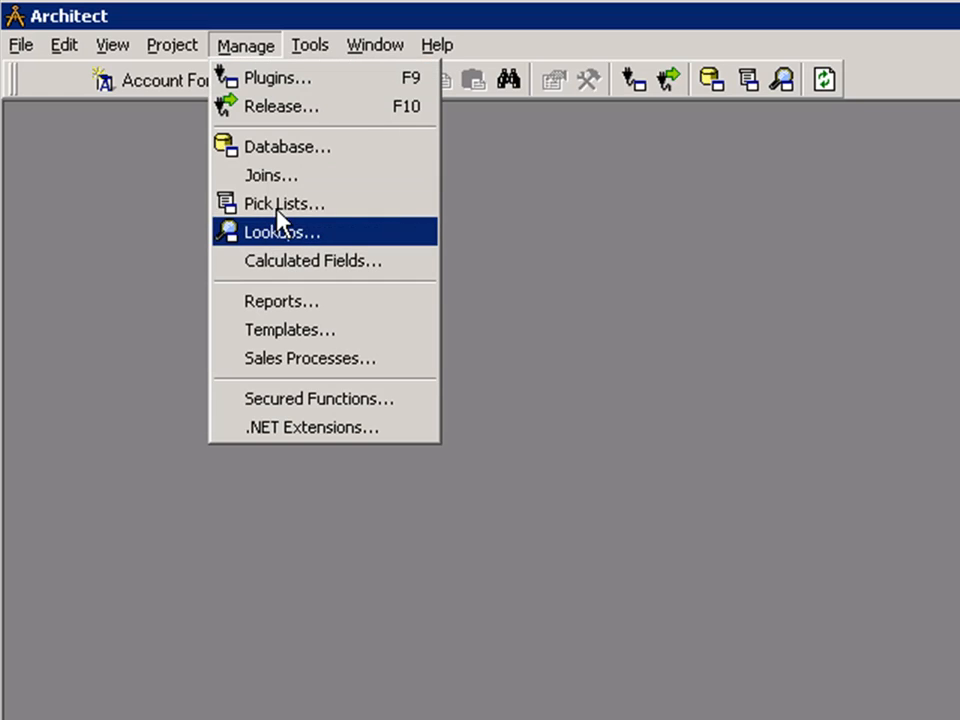
left_click(284, 204)
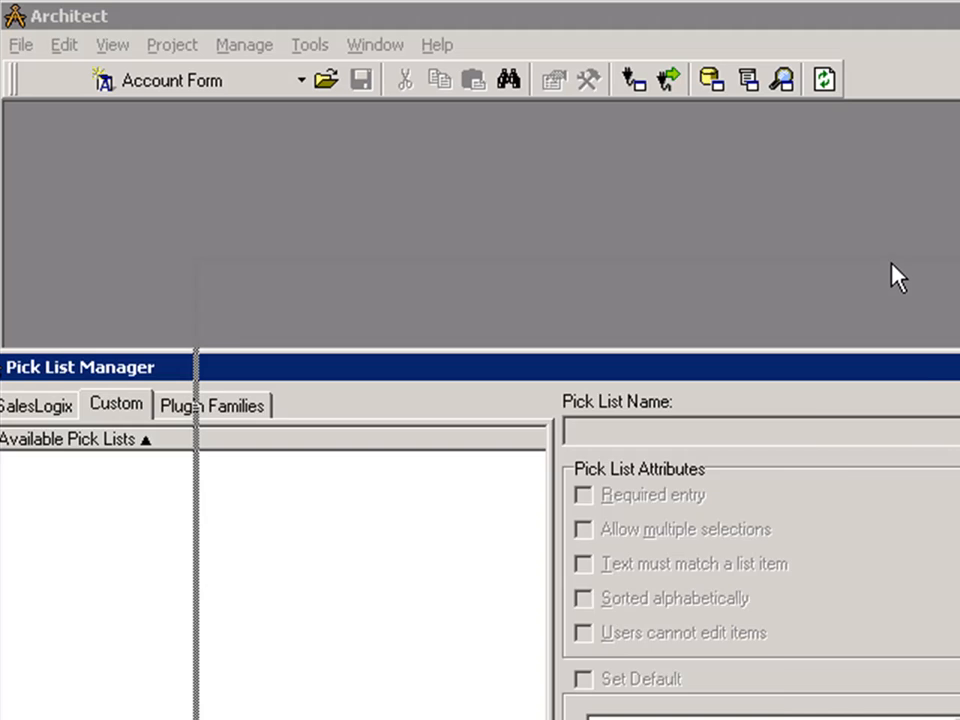
left_click_drag(80, 368, 300, 270)
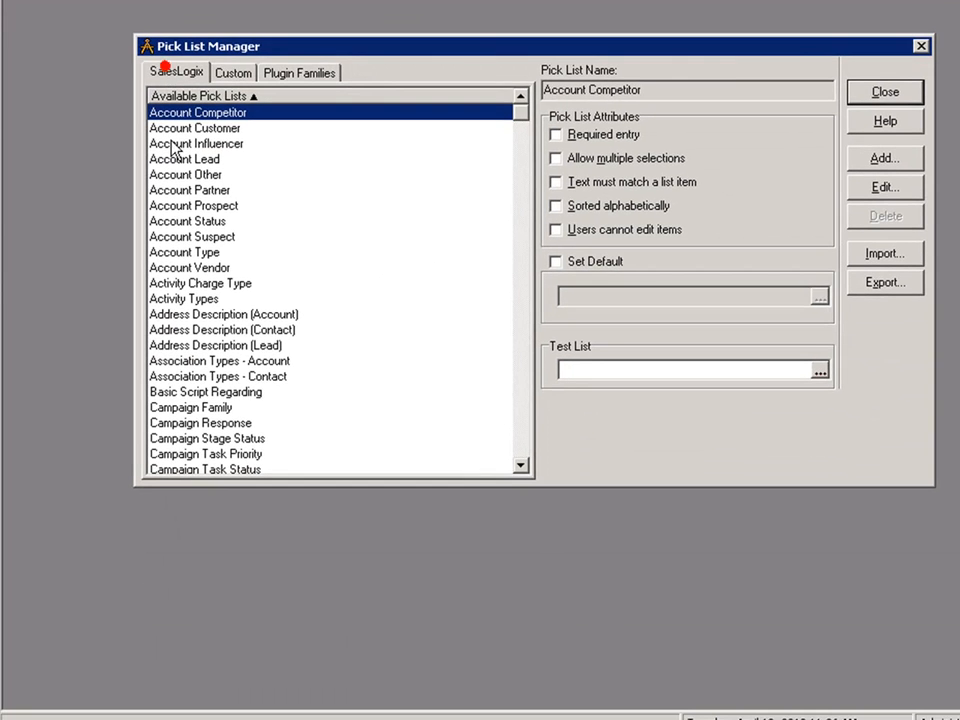
mouse_move(520, 456)
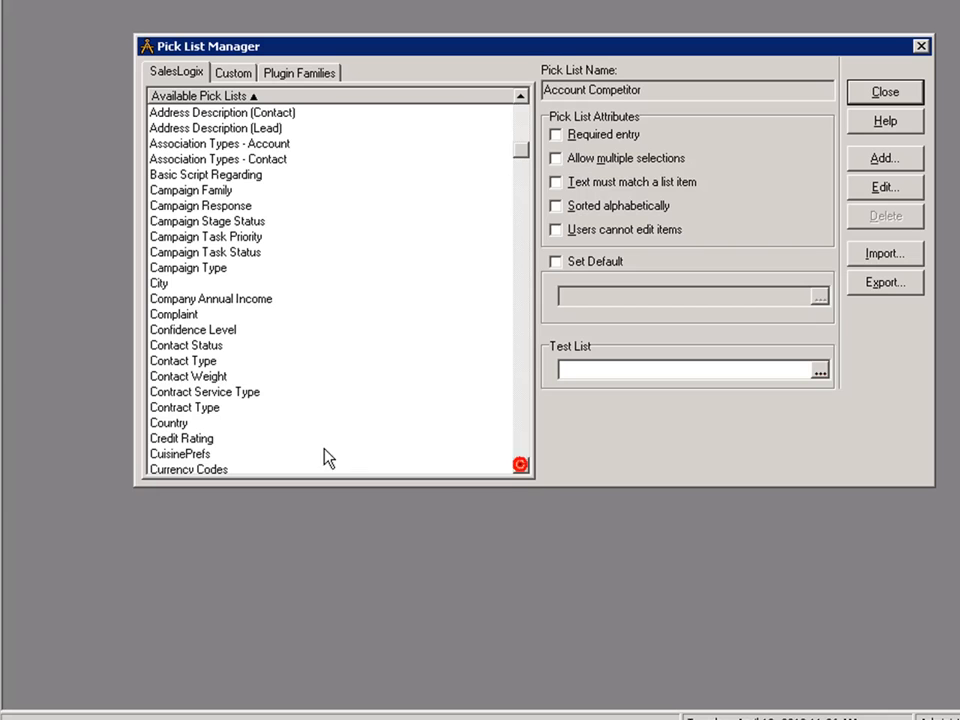
Step: Select the Contact Type pick list after a look at Contact Status
left_click(180, 360)
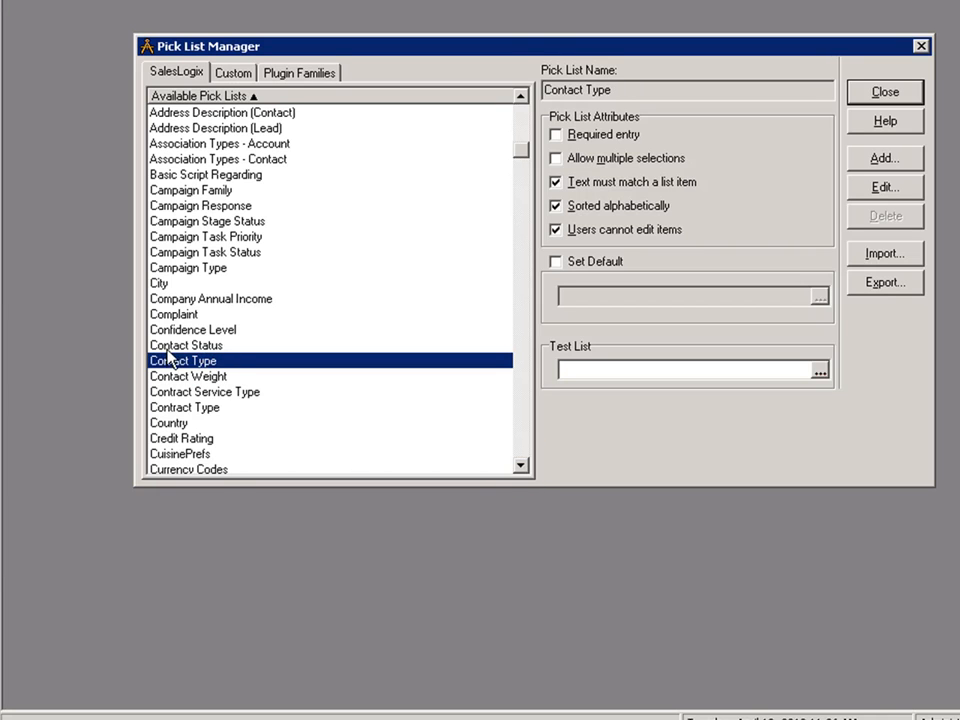
left_click(184, 344)
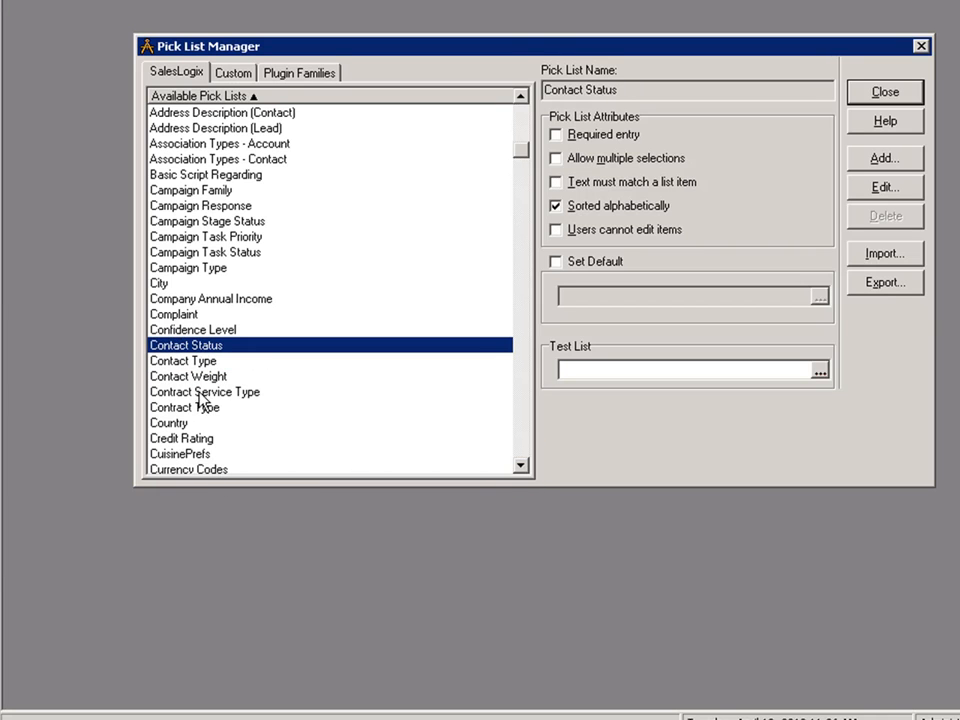
left_click(184, 360)
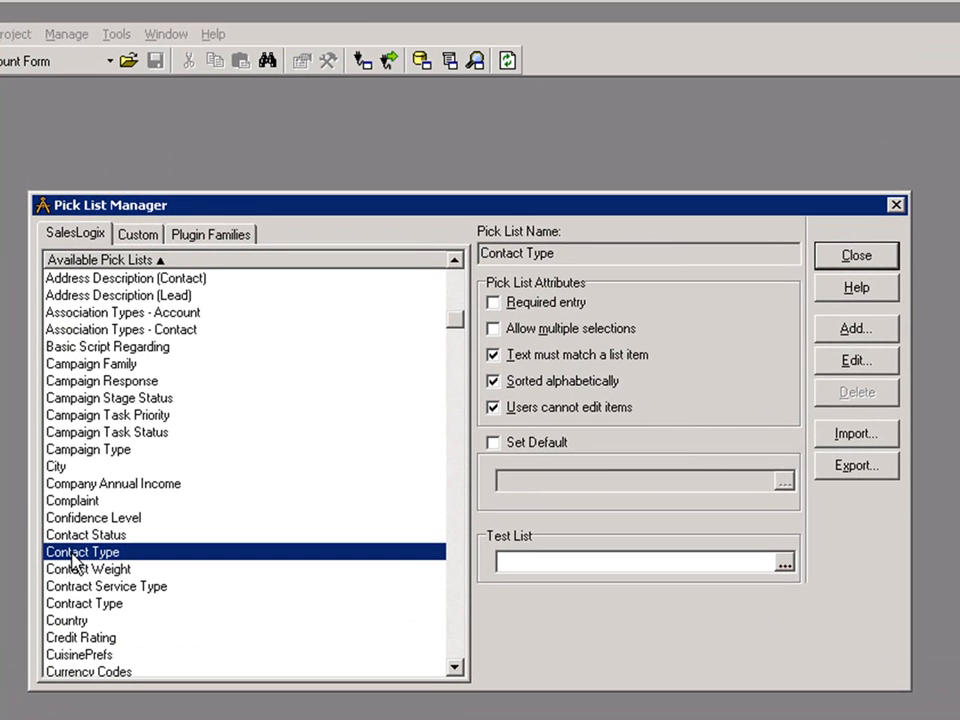
Step: Open the Contact Type items (Champion through User) for editing
left_click(856, 360)
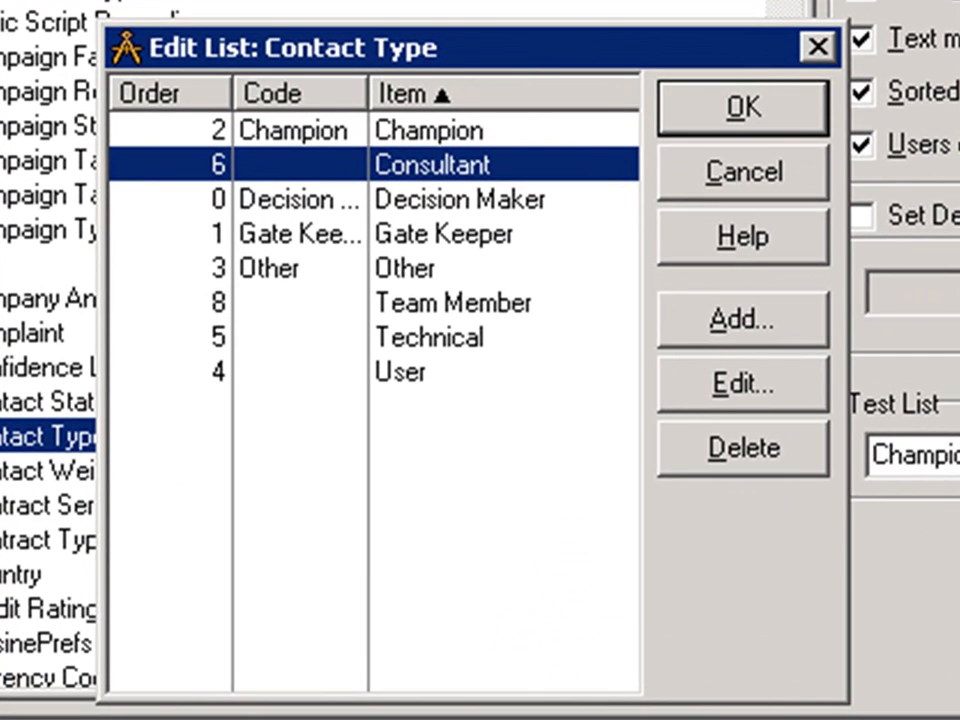
mouse_move(420, 304)
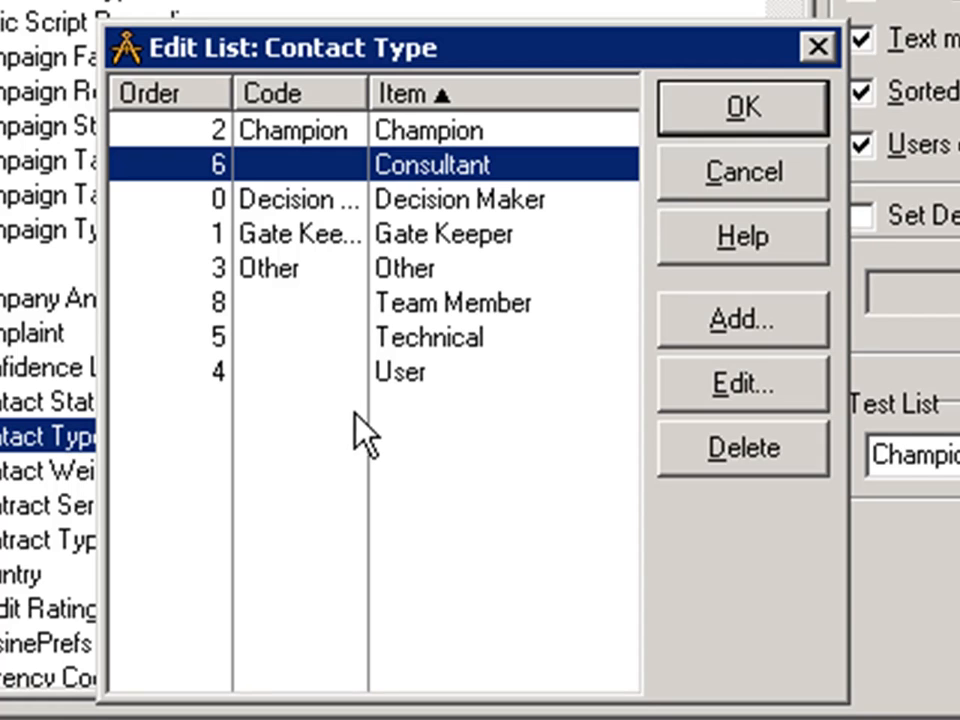
mouse_move(568, 512)
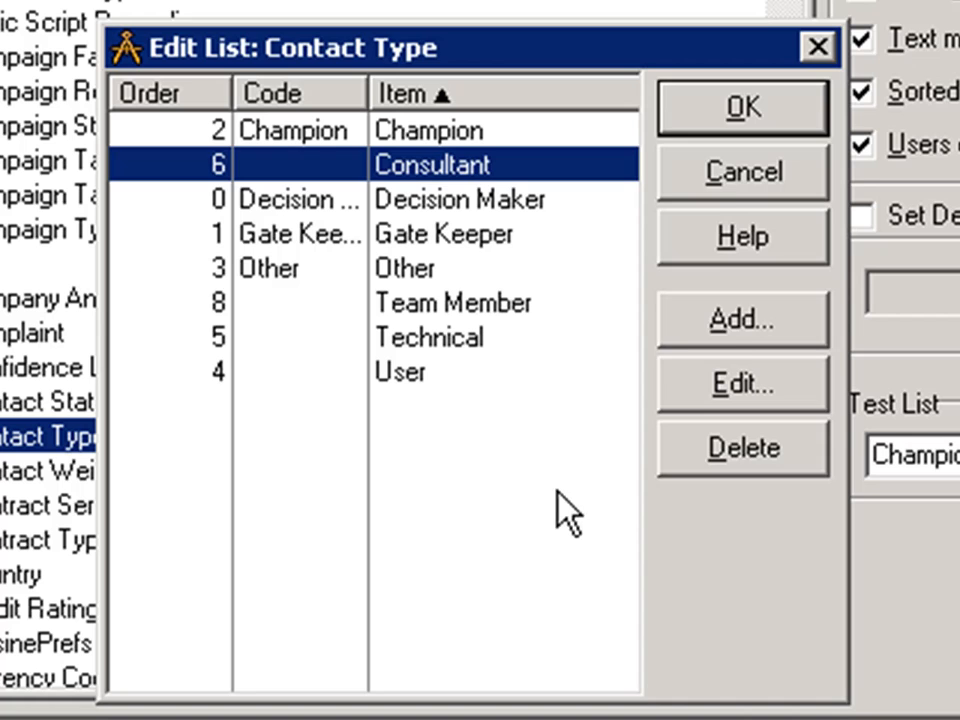
Step: Add a Contact Type item Billing with code Billing
left_click(742, 320)
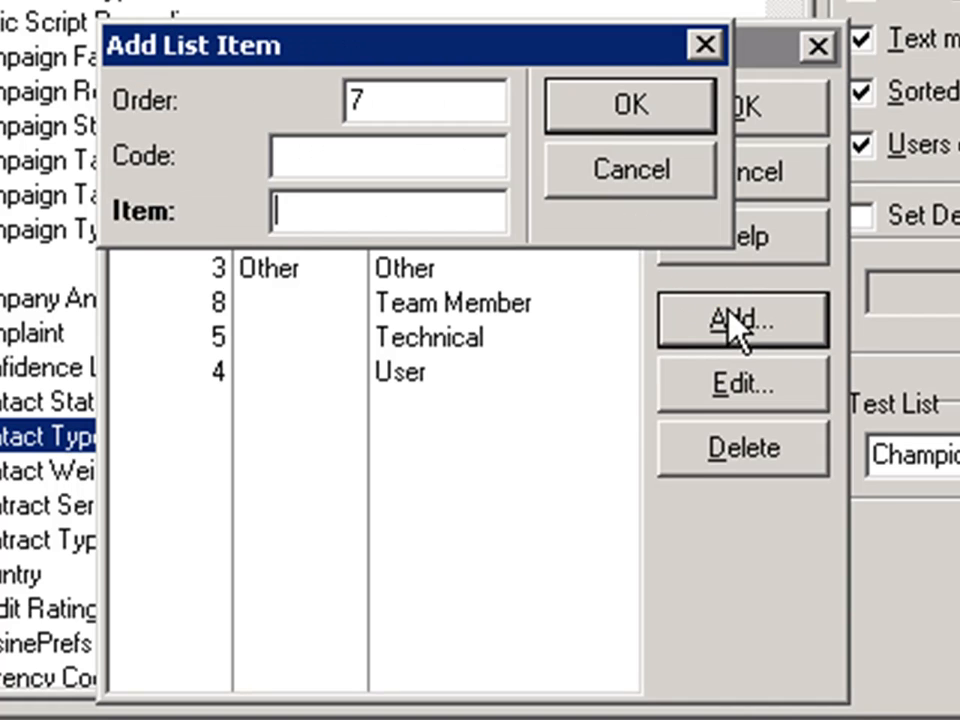
type("Bi")
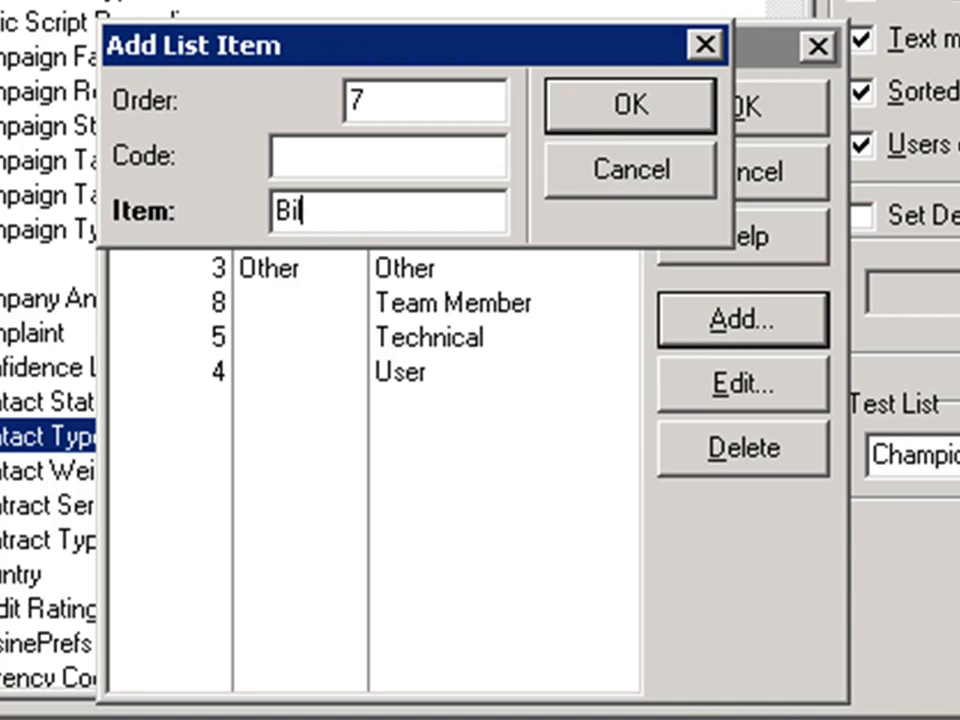
type("ling")
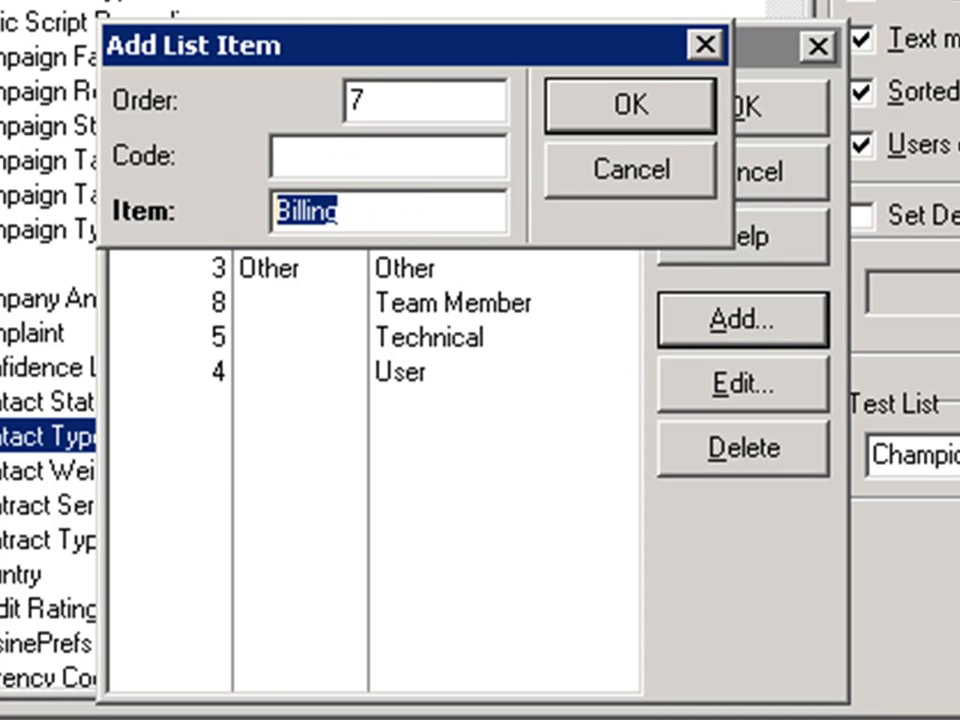
left_click(300, 156)
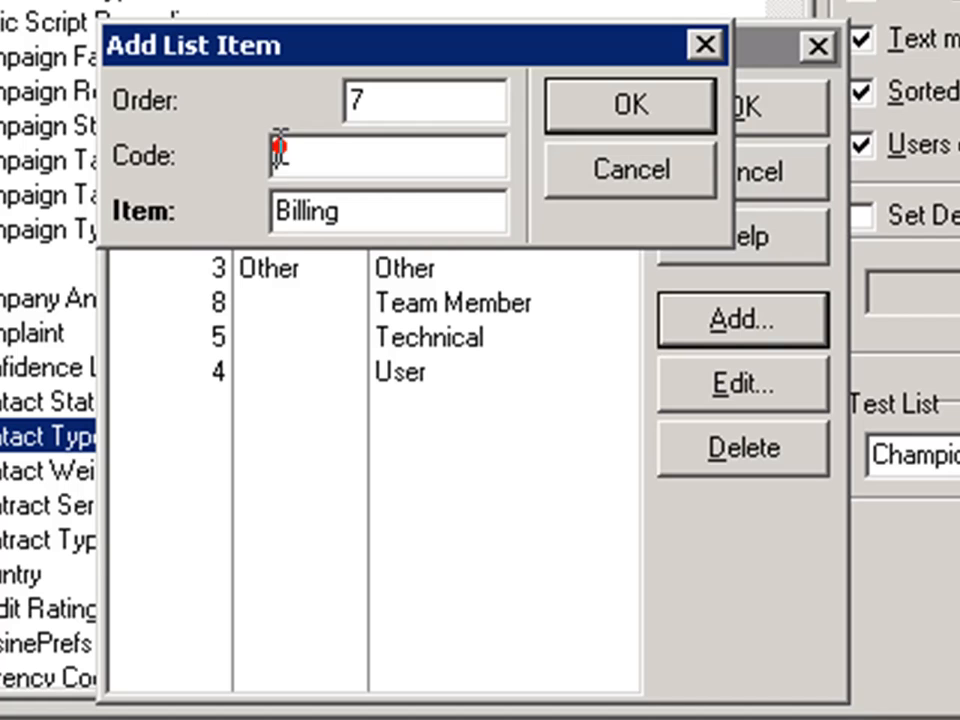
type("Billing")
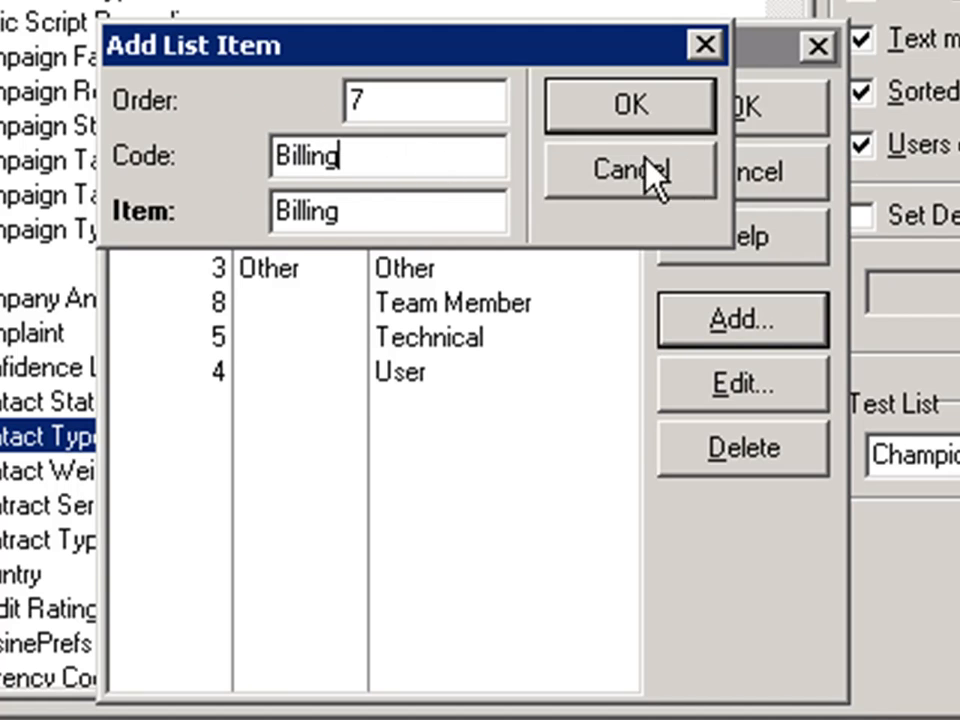
left_click(628, 104)
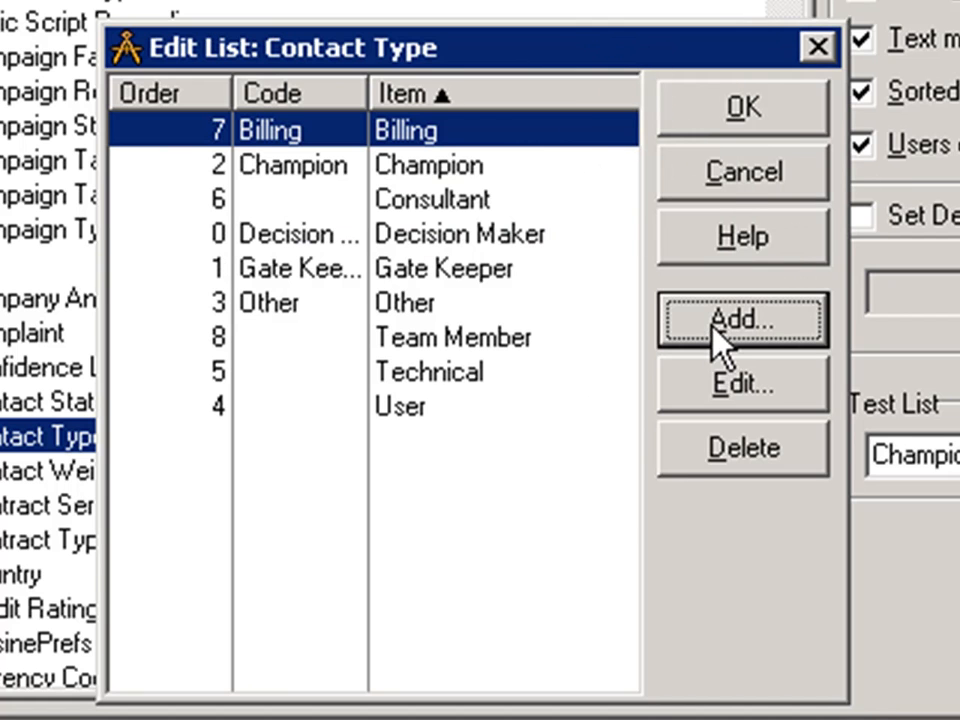
Step: Add a Contact Type item Shipping with code Shipping
left_click(742, 320)
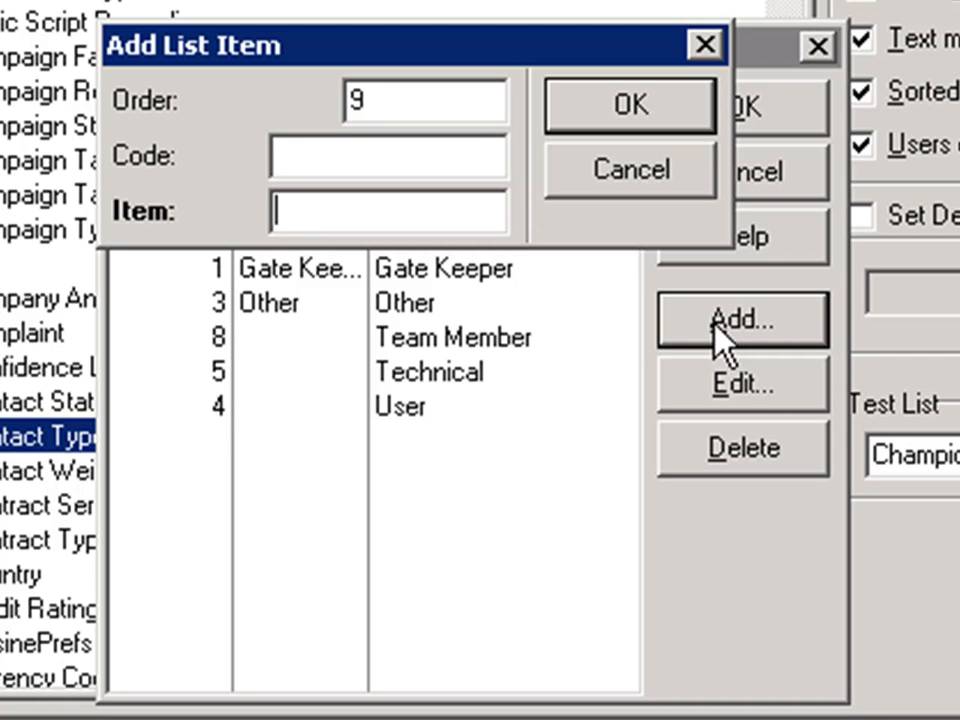
type("Shipping")
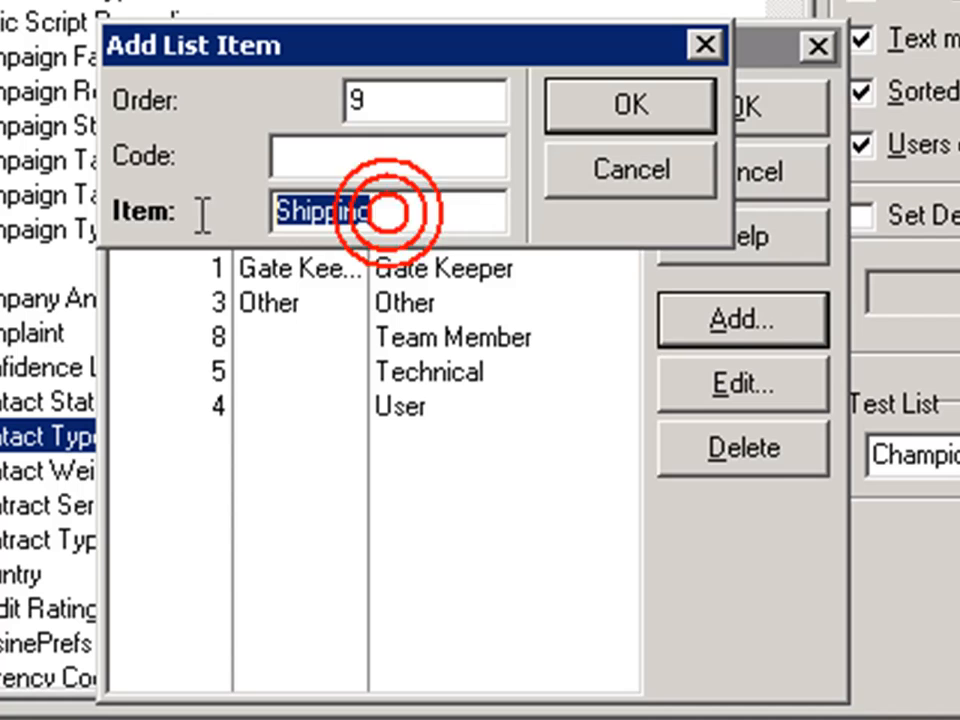
left_click(390, 156)
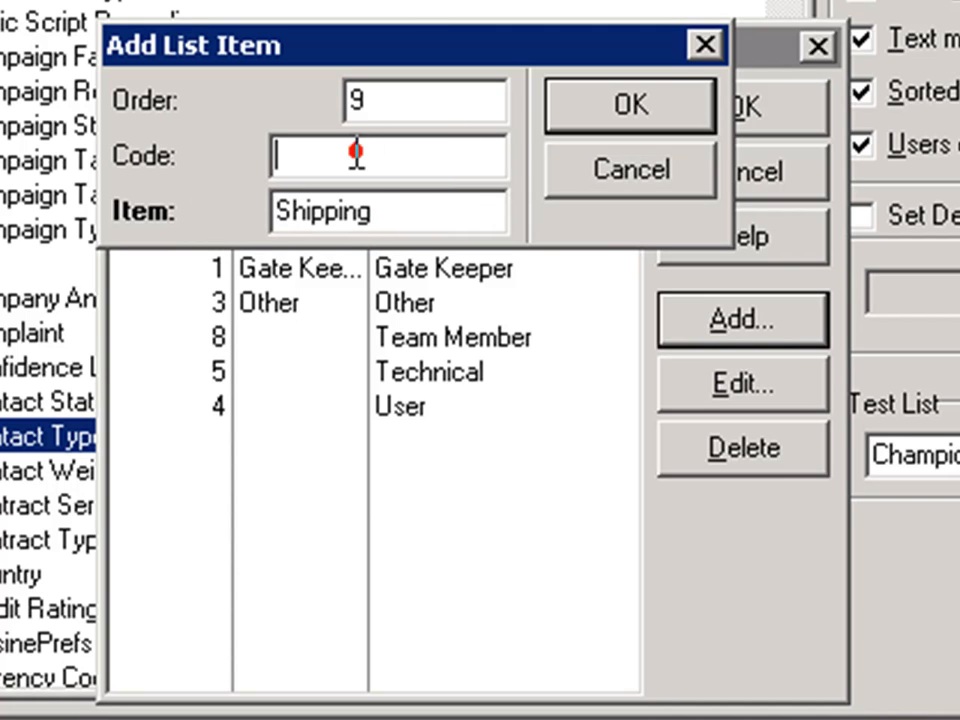
type("Shipping")
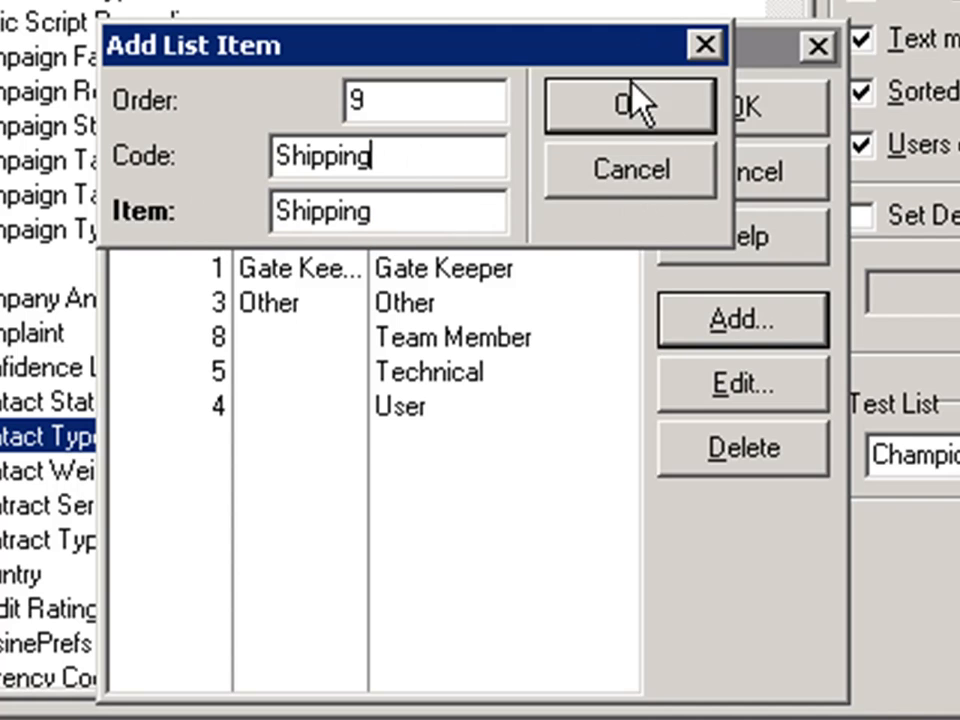
left_click(628, 104)
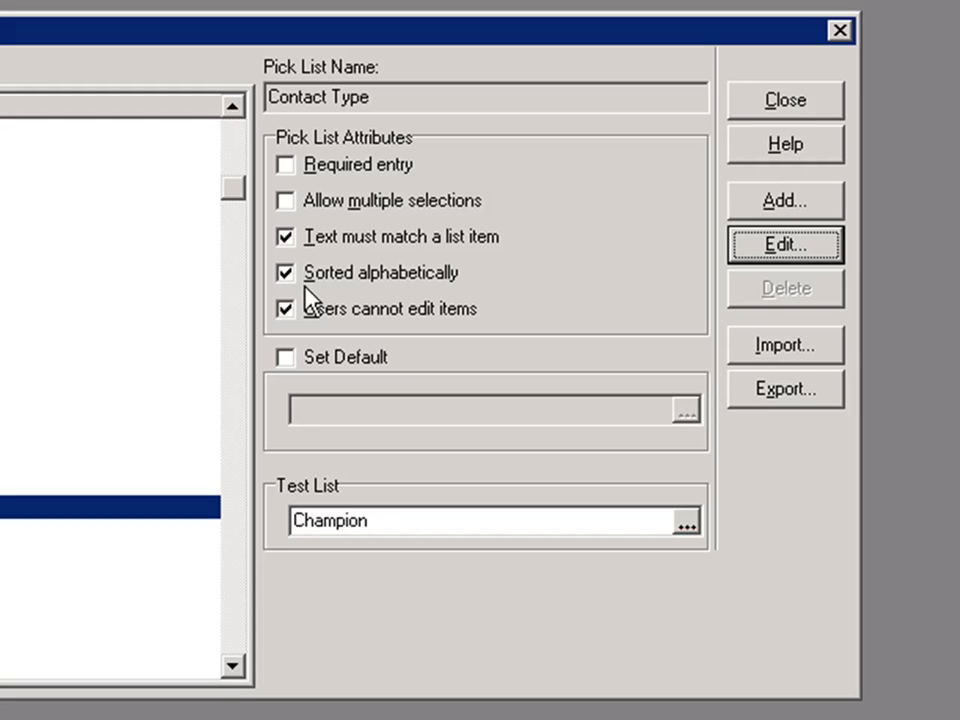
mouse_move(432, 288)
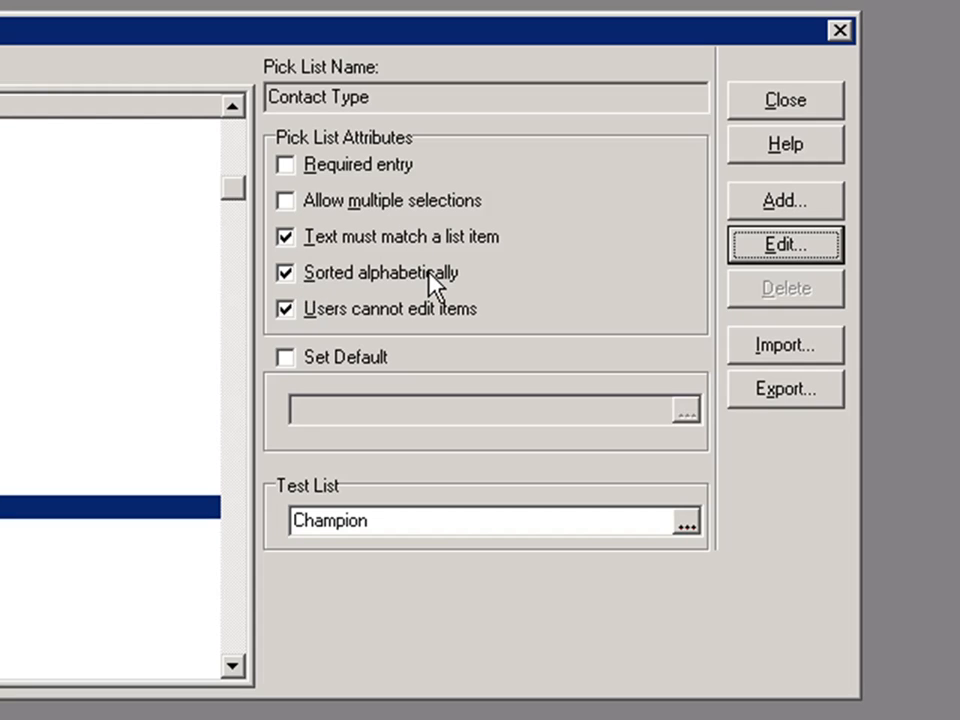
mouse_move(324, 220)
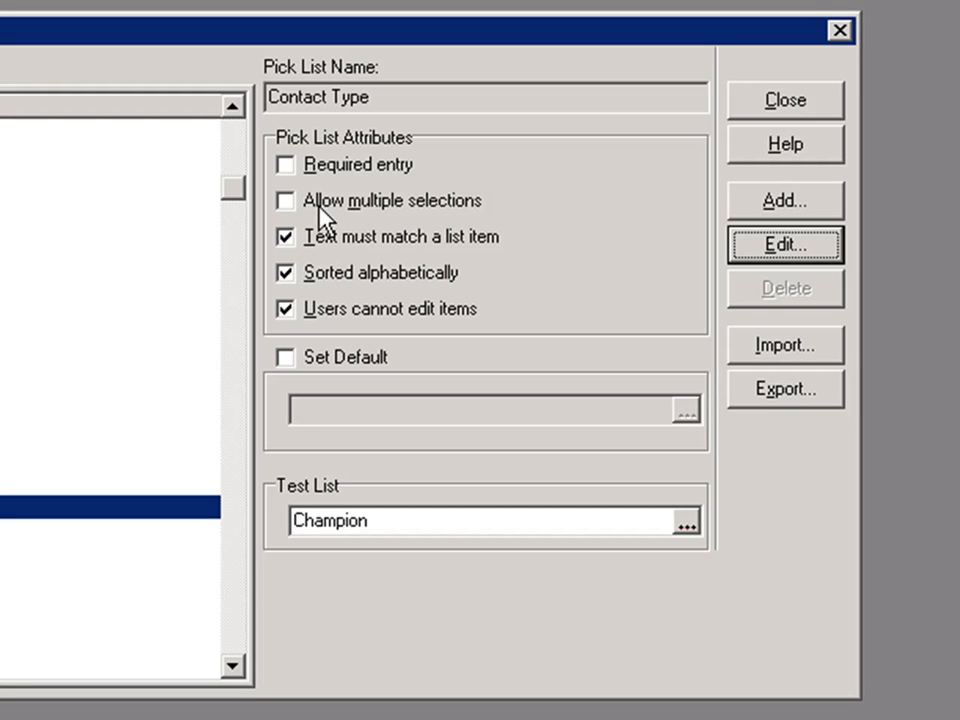
mouse_move(360, 280)
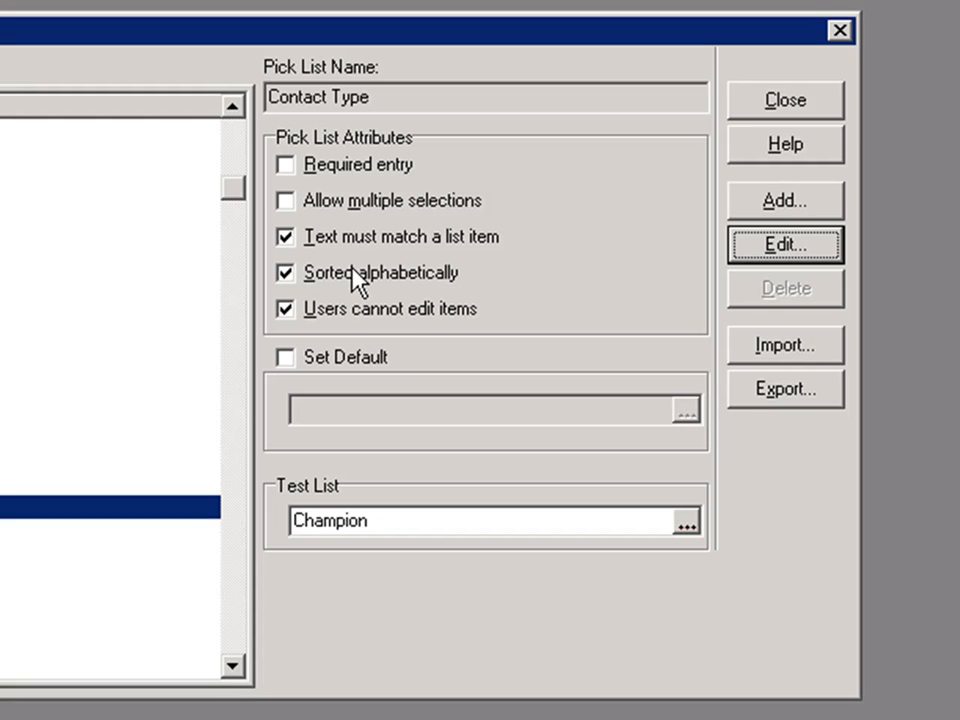
mouse_move(340, 330)
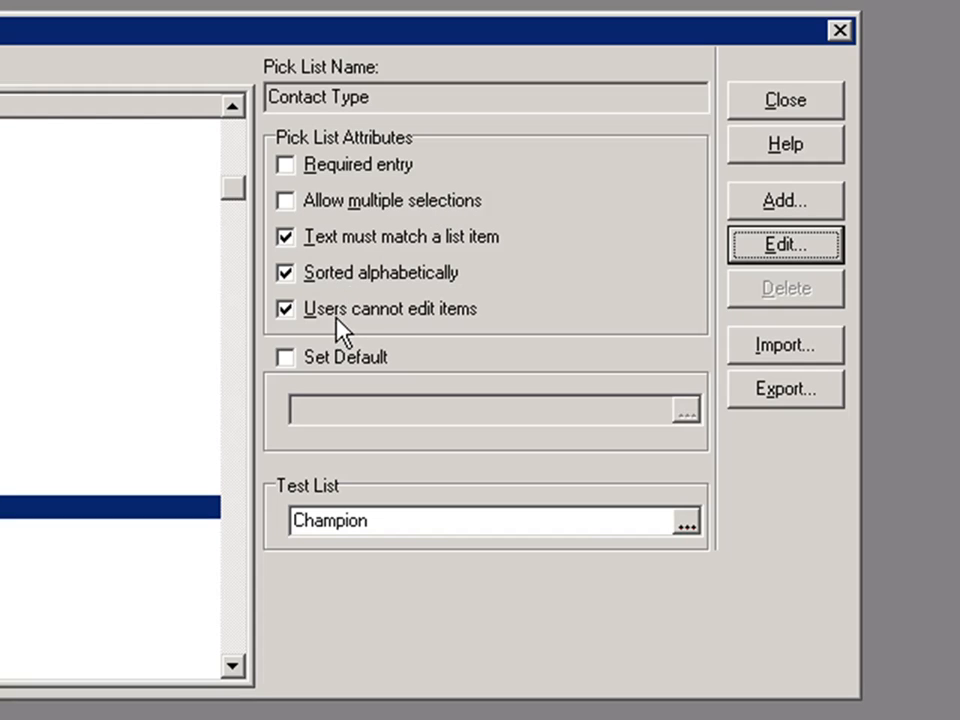
mouse_move(362, 336)
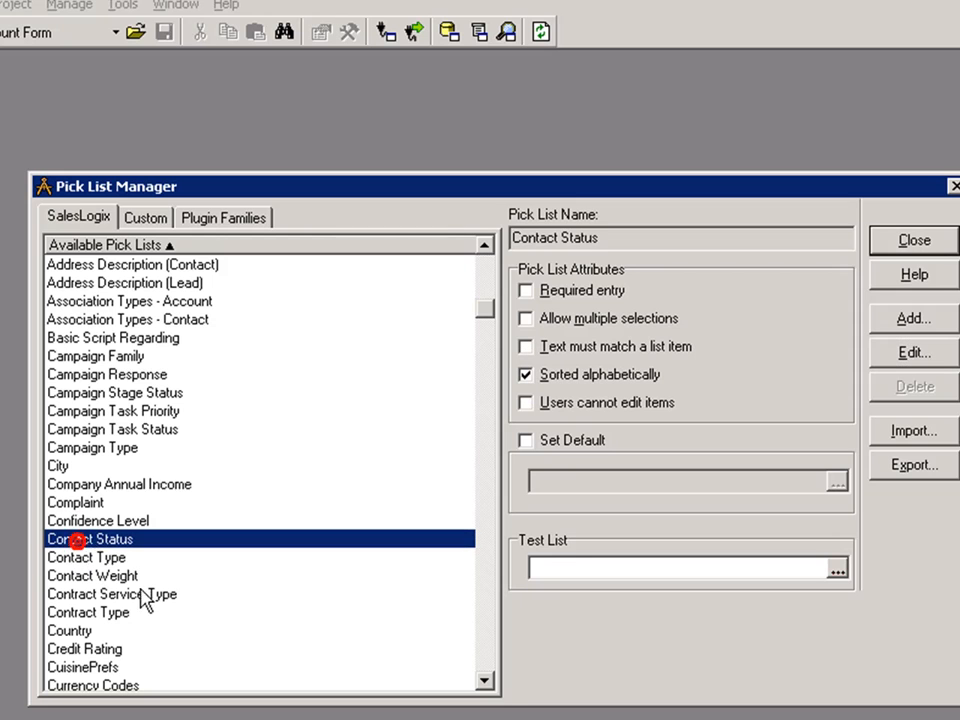
mouse_move(904, 370)
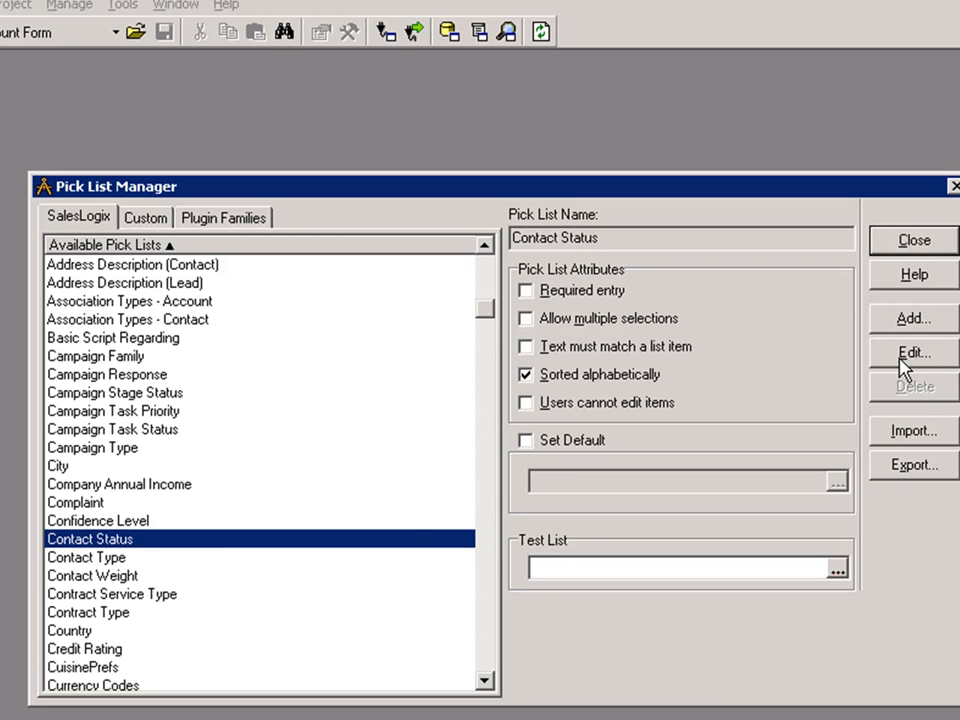
Step: Delete the Followup item from the Contact Status pick list, confirming the prompt
left_click(912, 352)
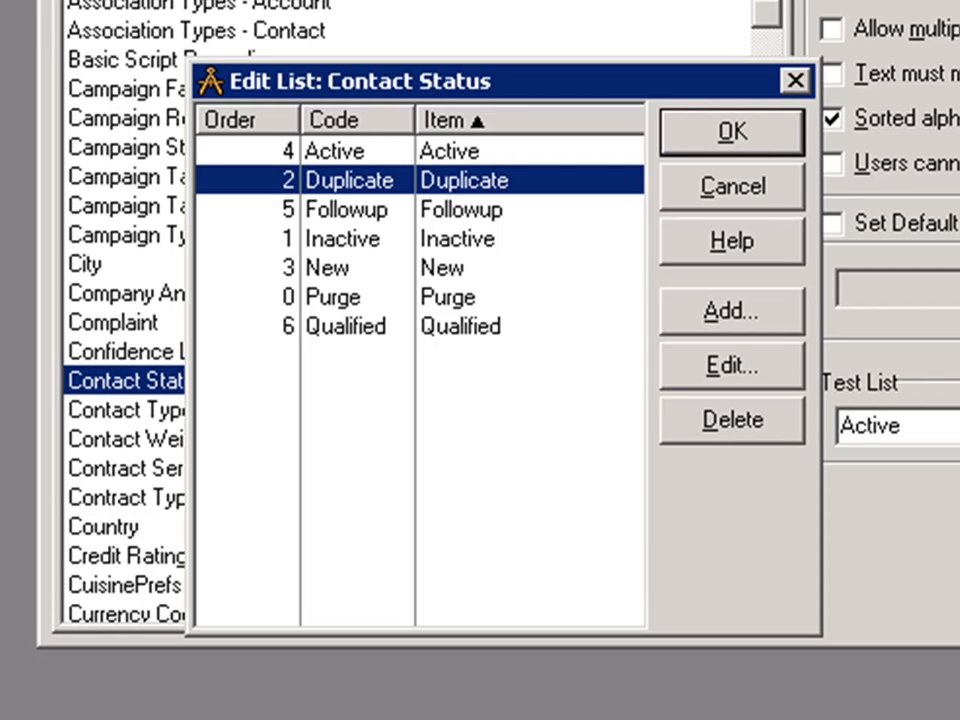
mouse_move(450, 224)
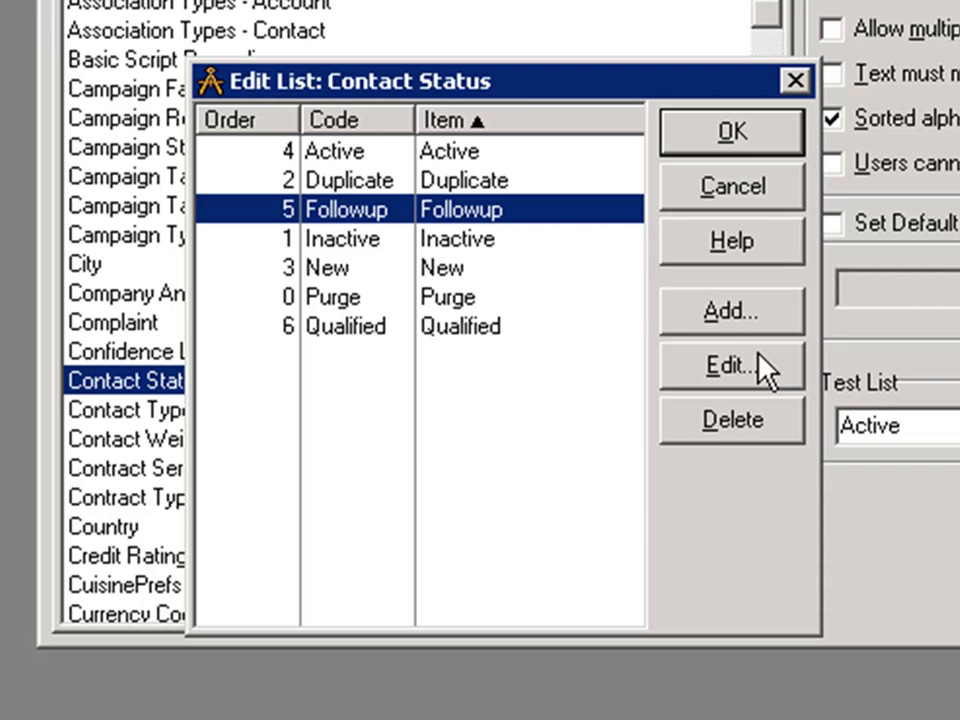
left_click(732, 420)
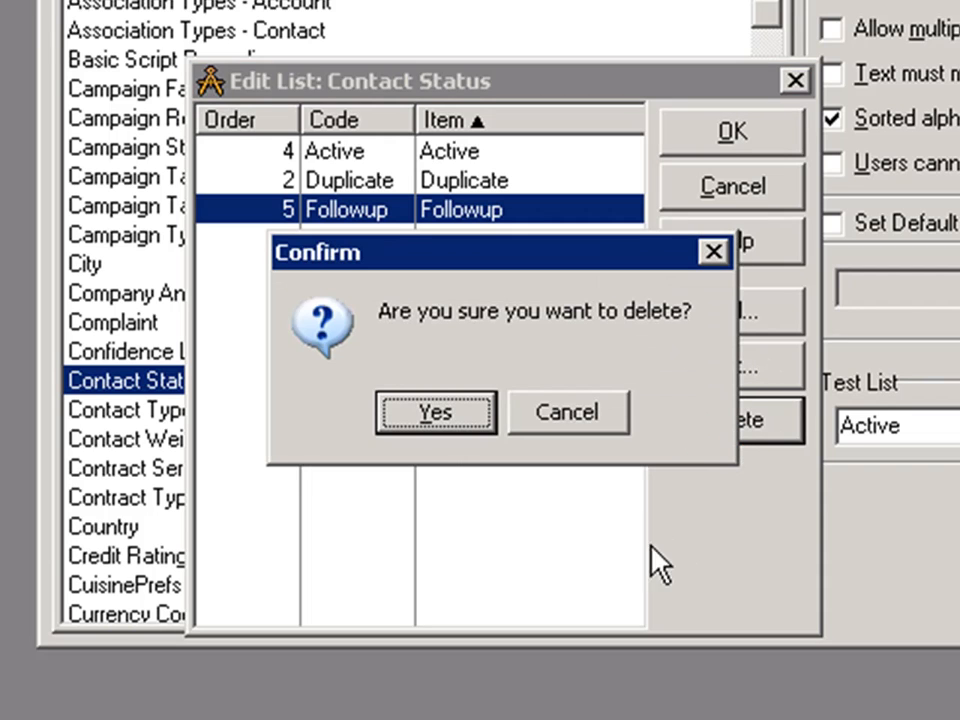
left_click(436, 412)
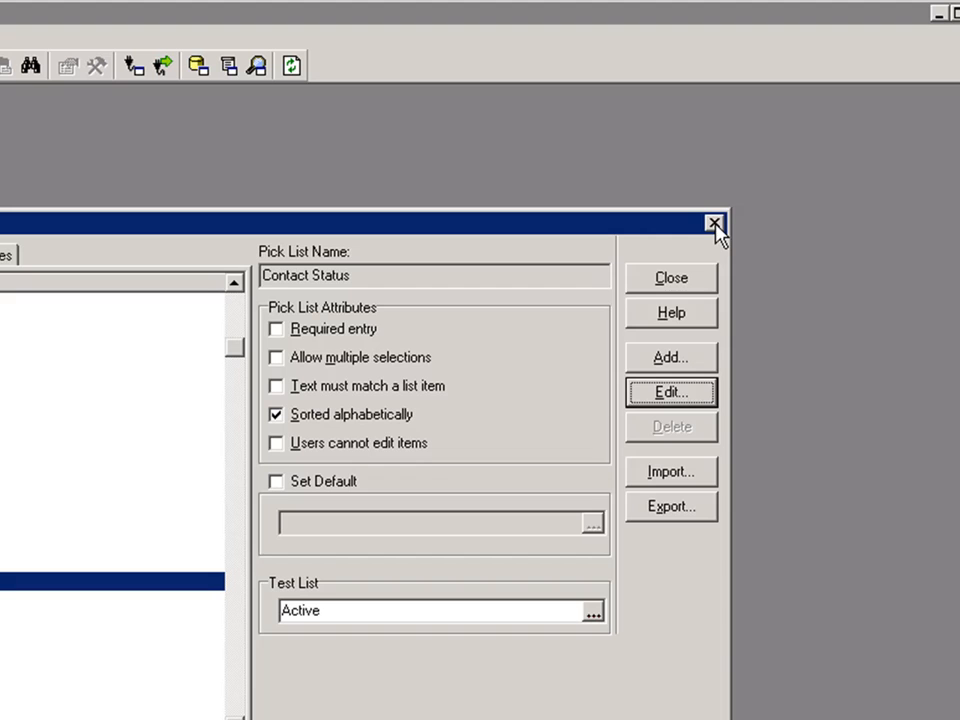
Step: Close the Pick List Manager, leaving the Architect workspace empty
left_click(714, 222)
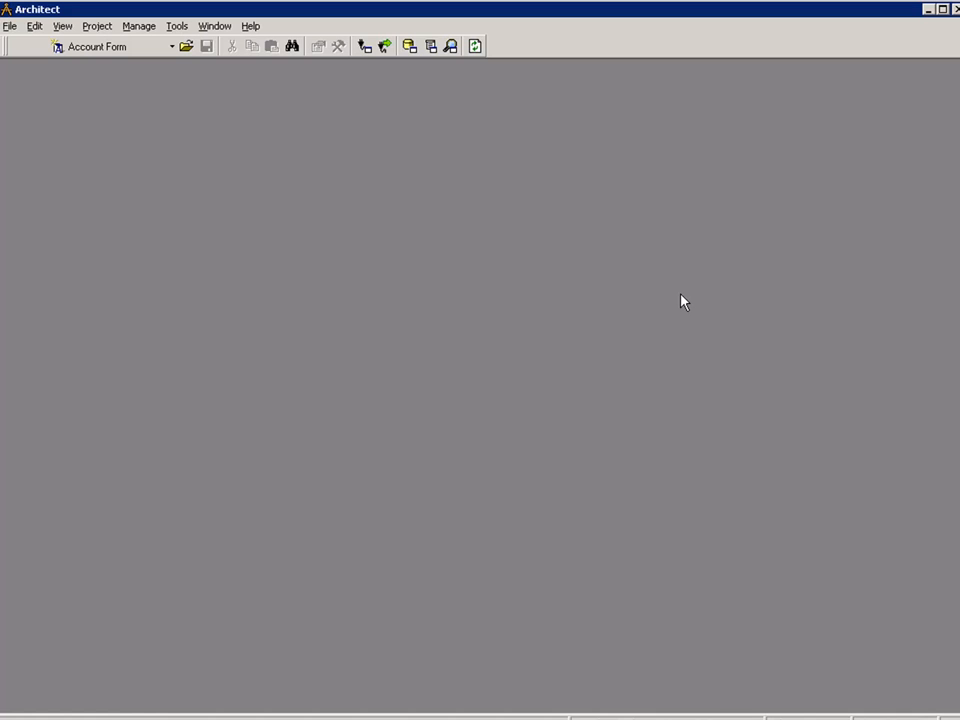
mouse_move(436, 274)
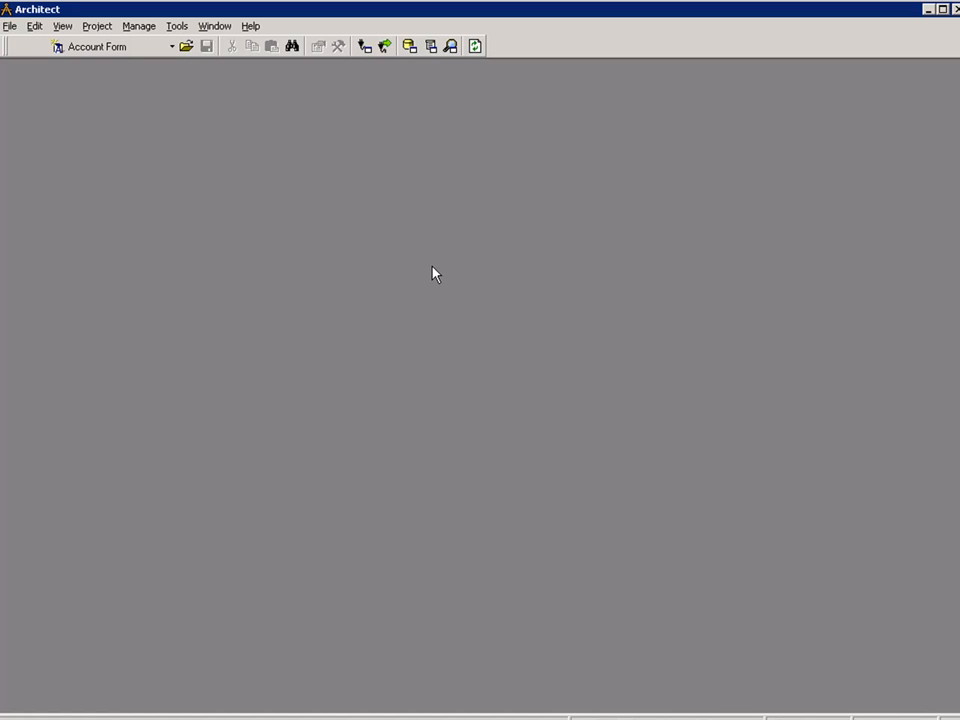
mouse_move(92, 528)
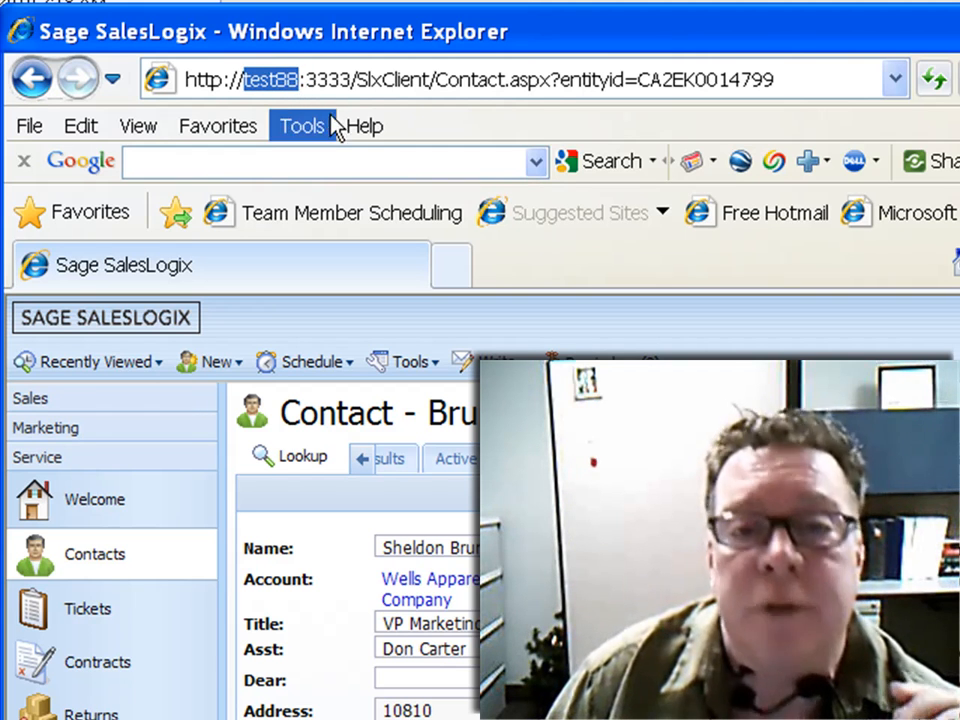
mouse_move(364, 124)
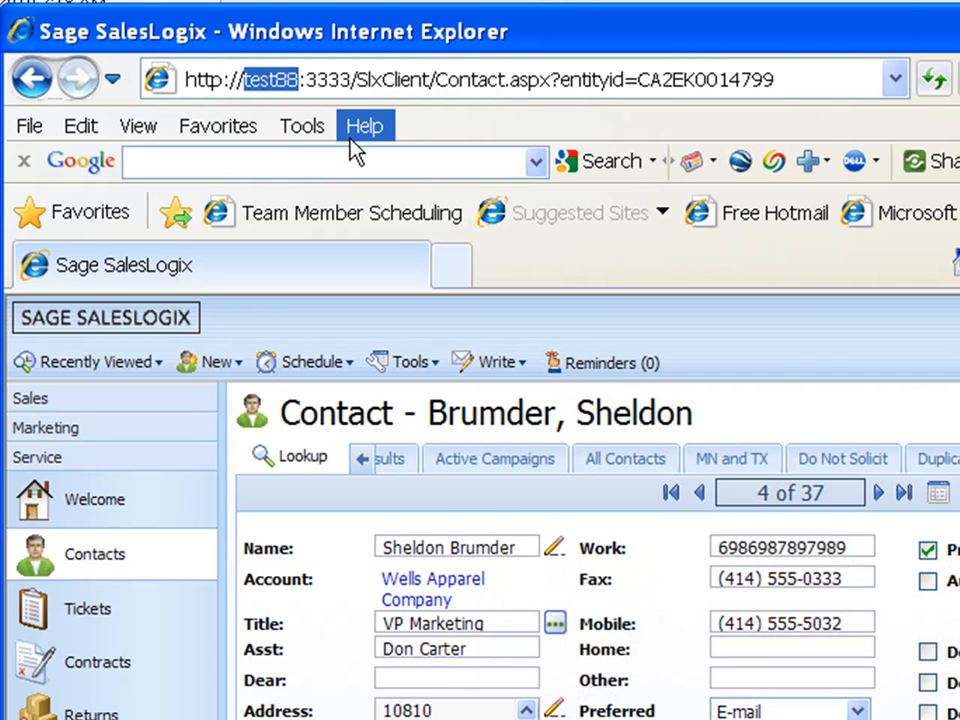
mouse_move(356, 150)
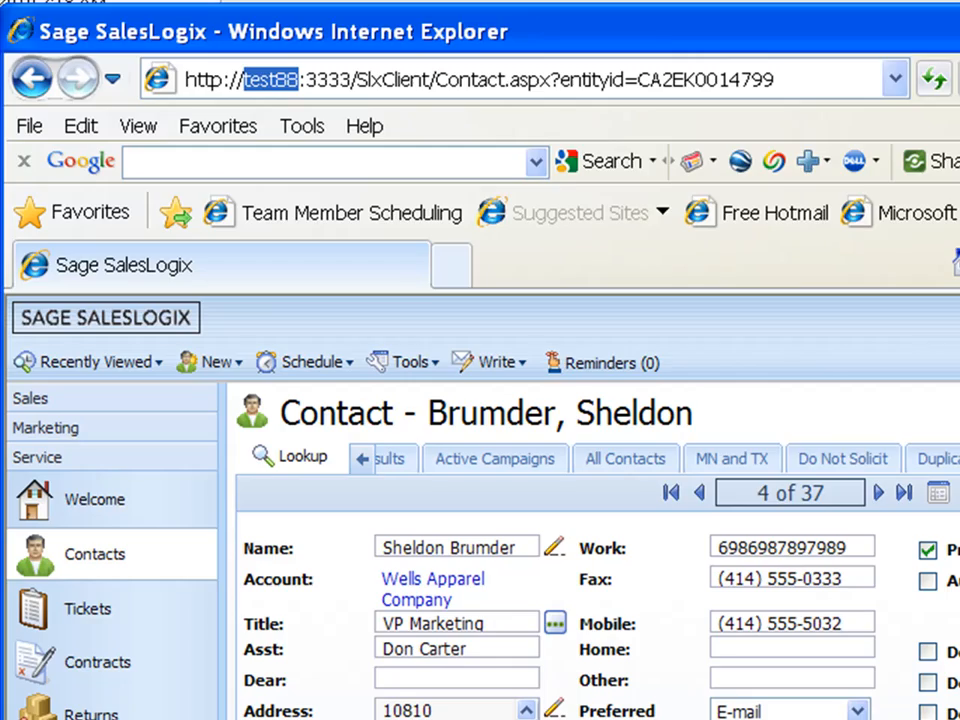
scroll("down", 3)
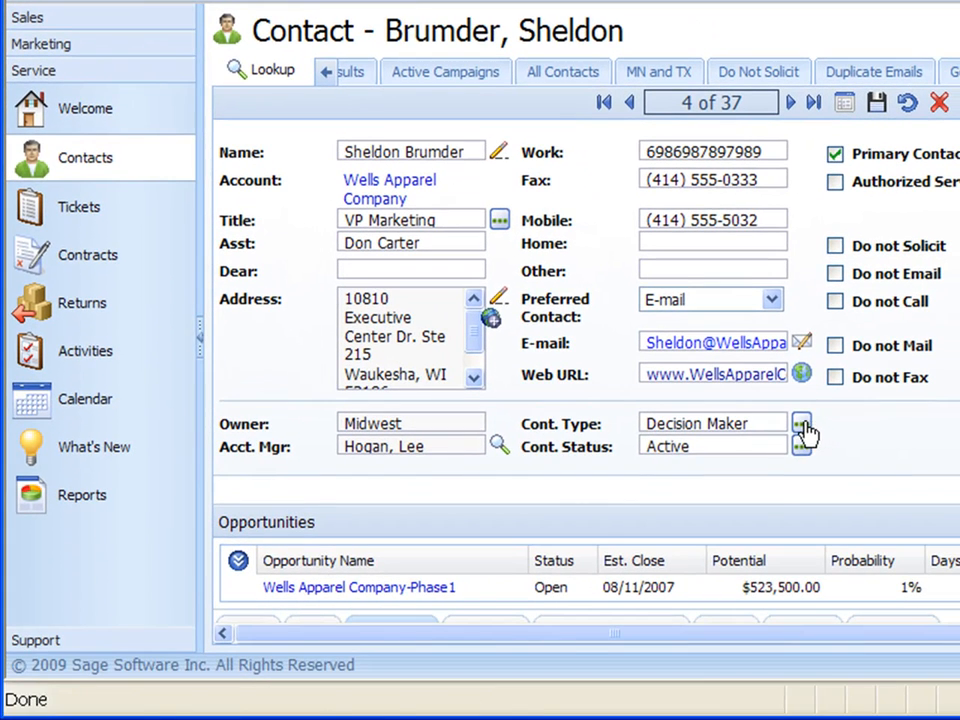
left_click(802, 422)
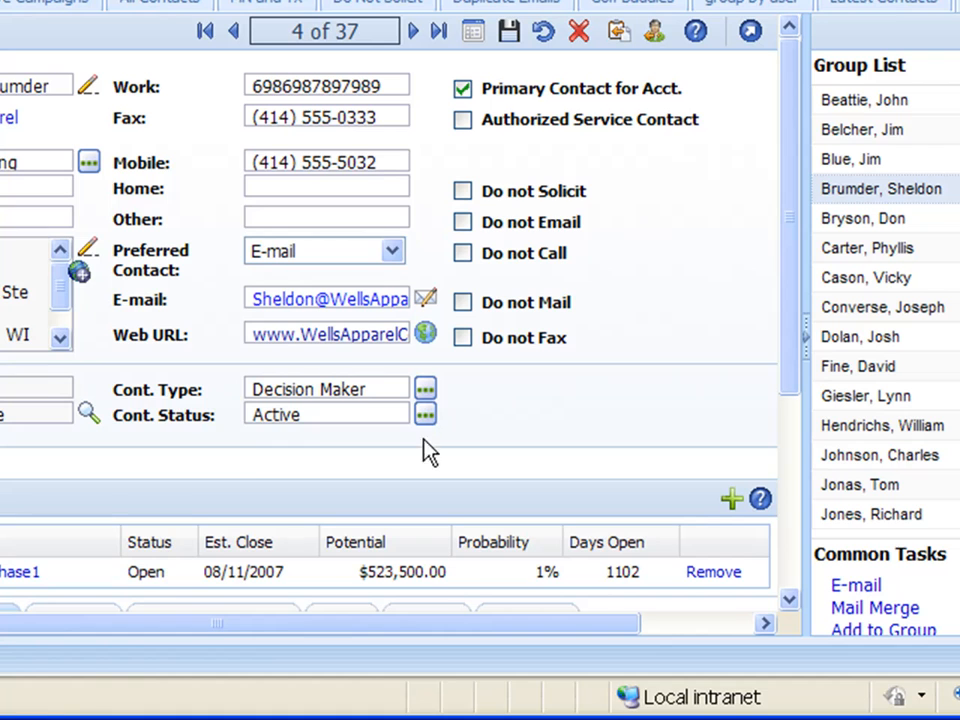
left_click(424, 414)
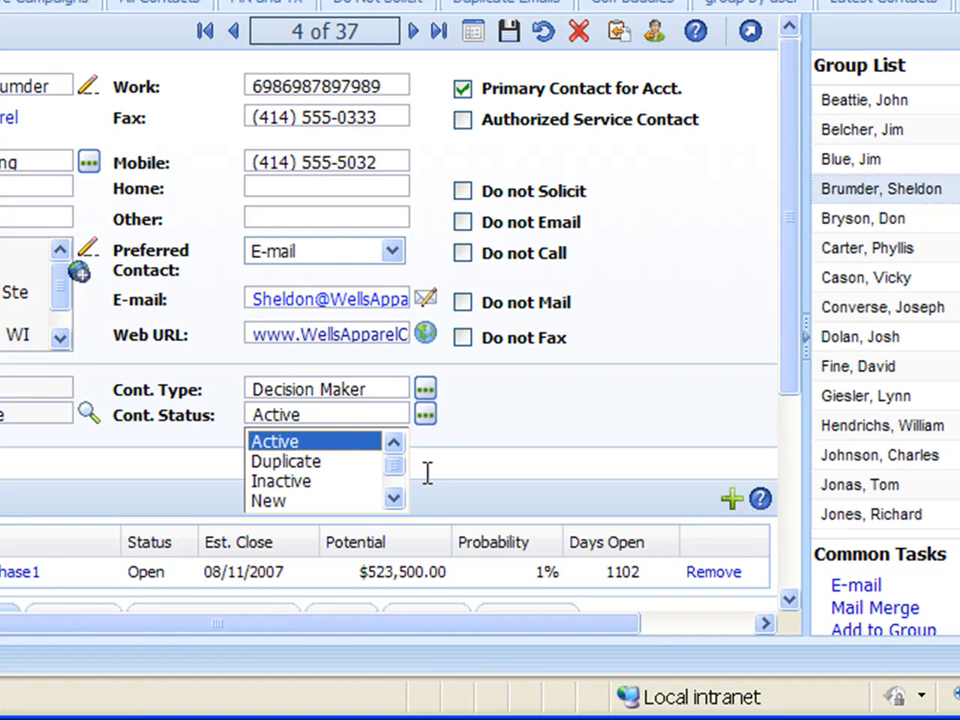
left_click(392, 496)
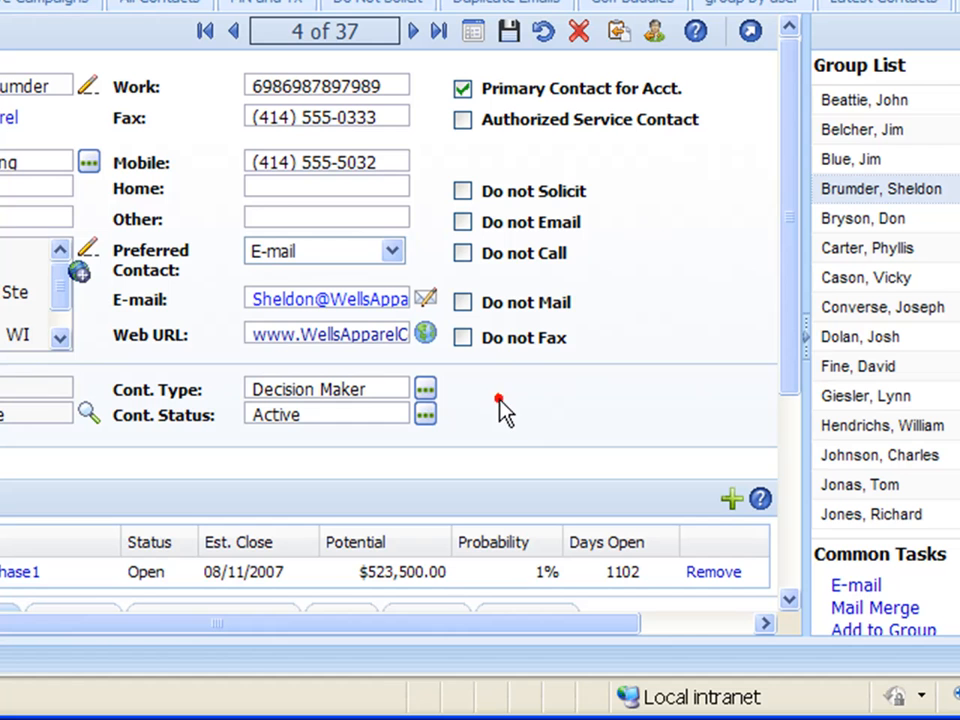
mouse_move(540, 390)
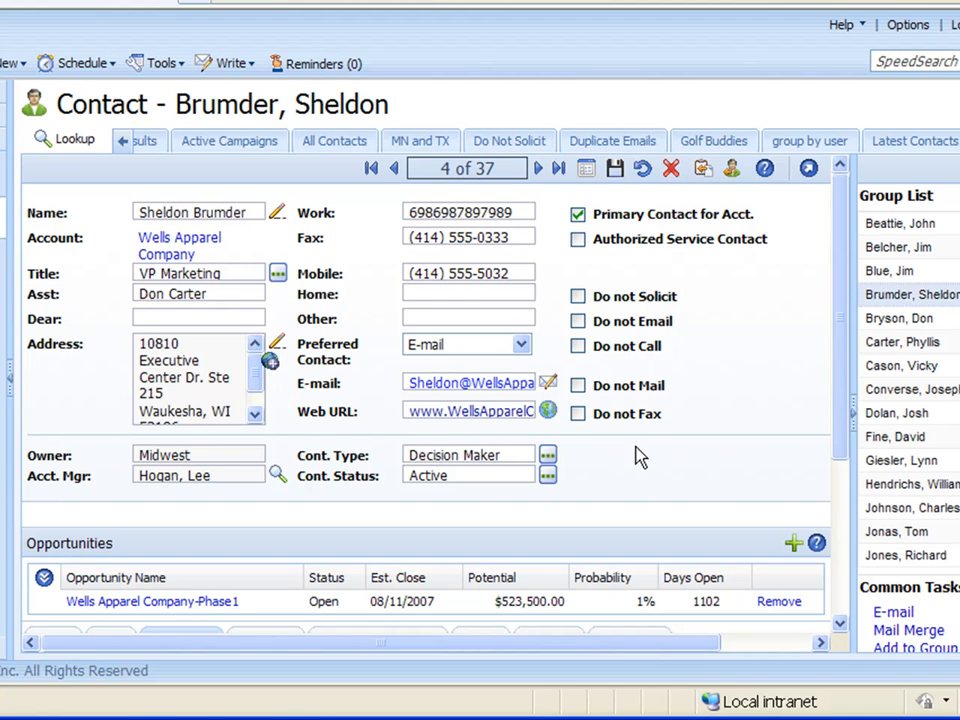
mouse_move(688, 442)
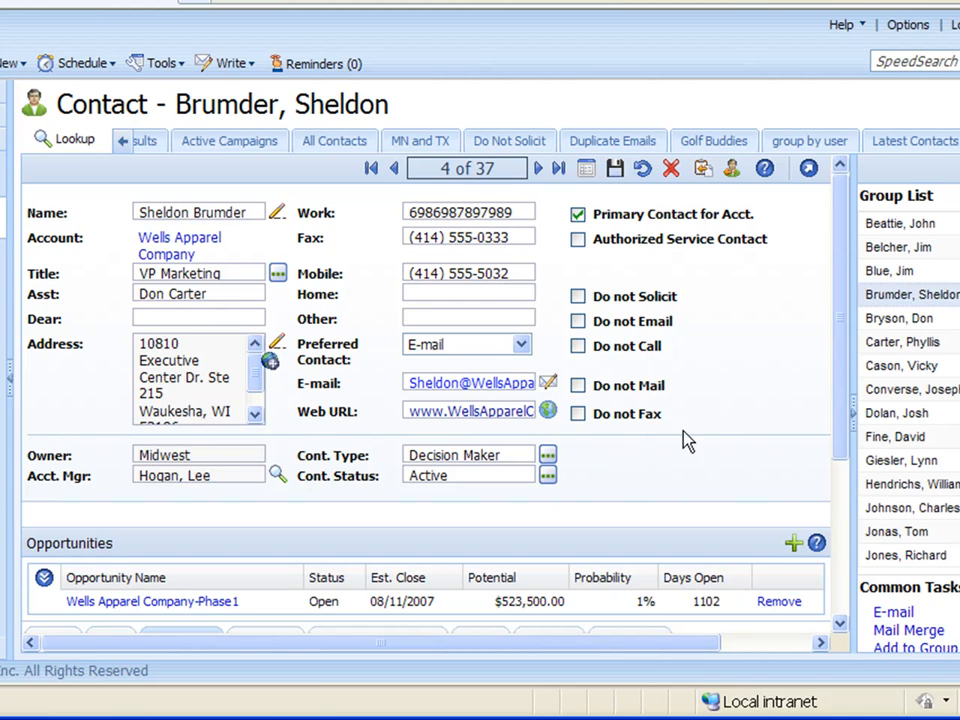
mouse_move(740, 364)
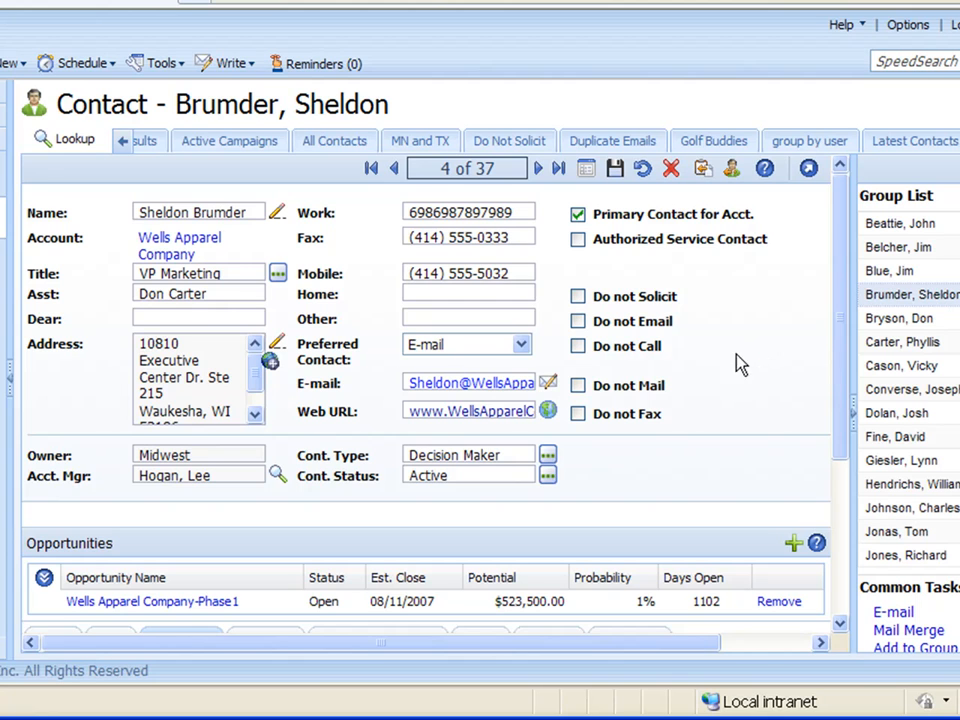